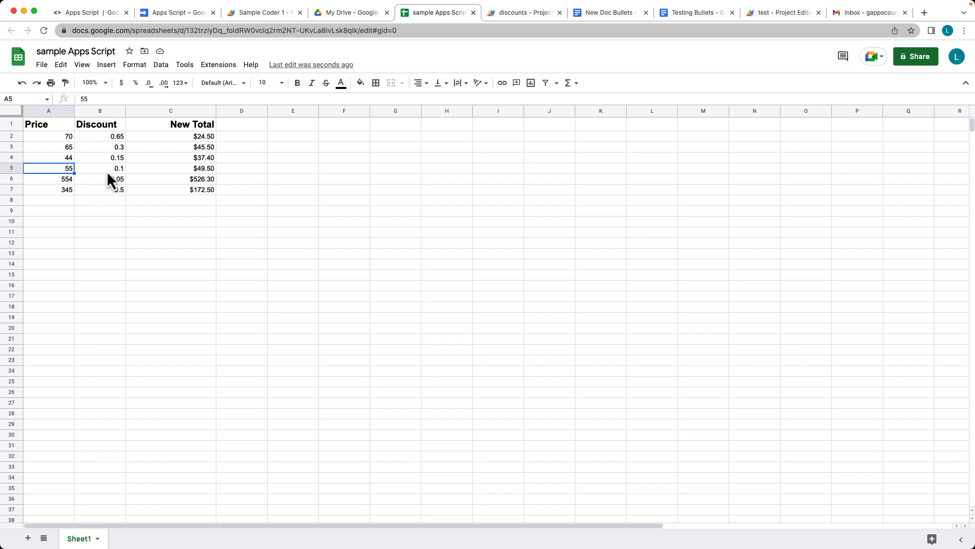
# Review B5 and the addDiscount formula in C5, close the discounts script, and clear Sheet1
pyautogui.click(100, 169)
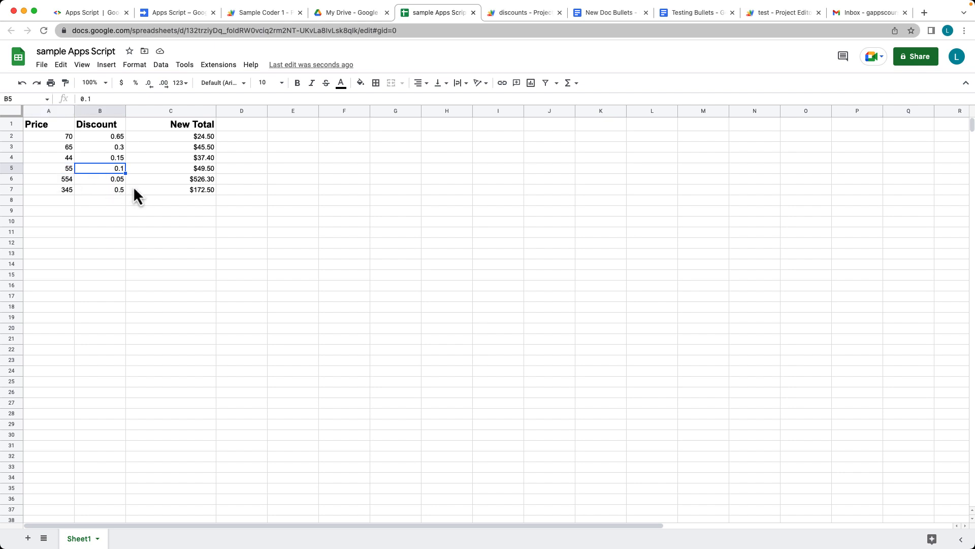
pyautogui.moveTo(192, 187)
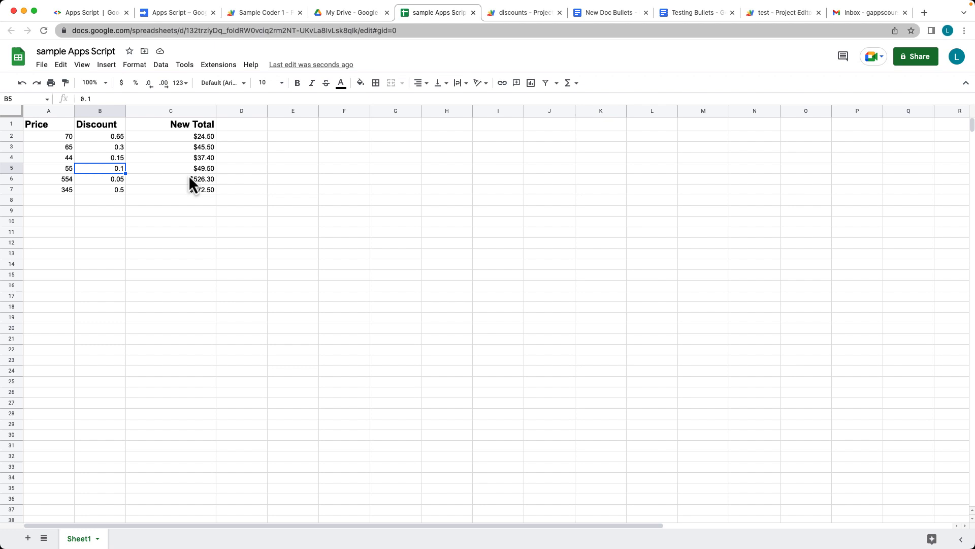
pyautogui.click(171, 168)
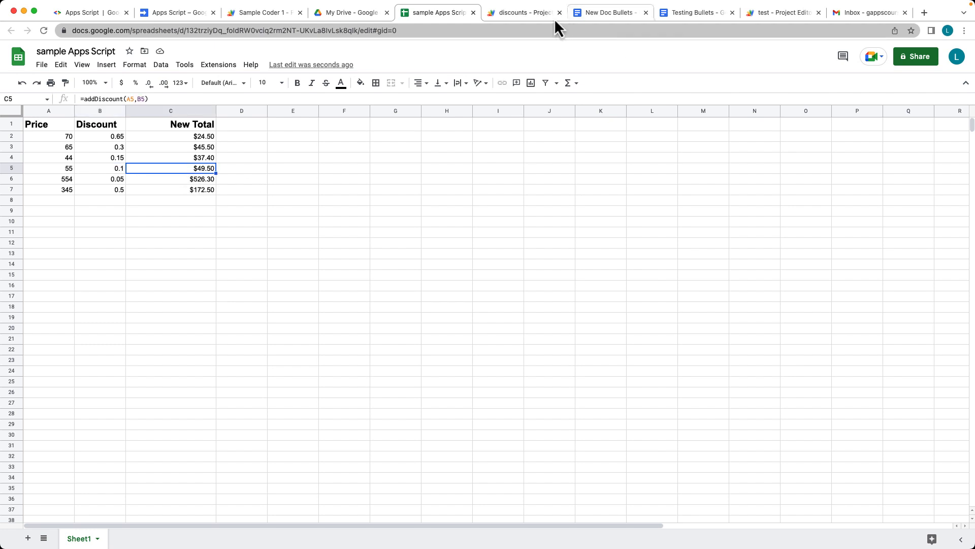
pyautogui.click(523, 12)
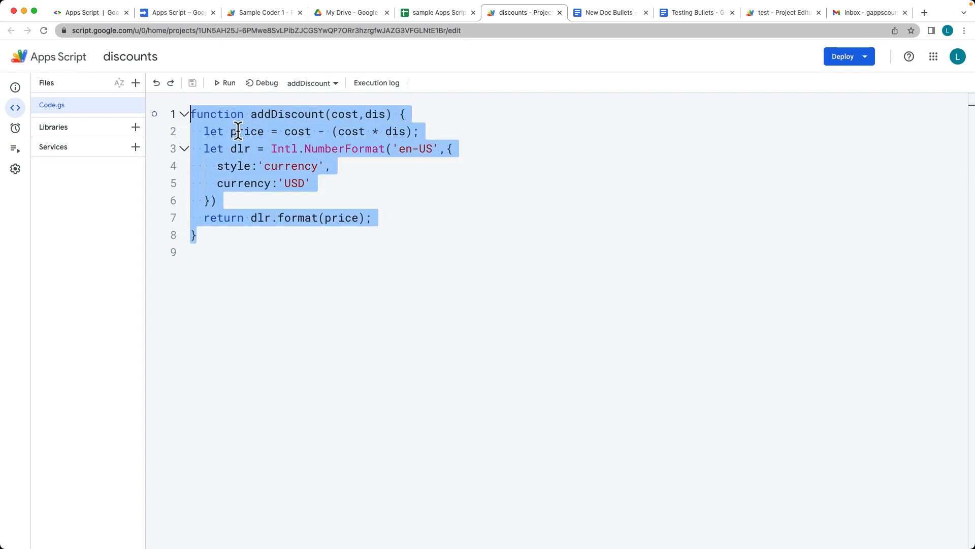
pyautogui.click(437, 12)
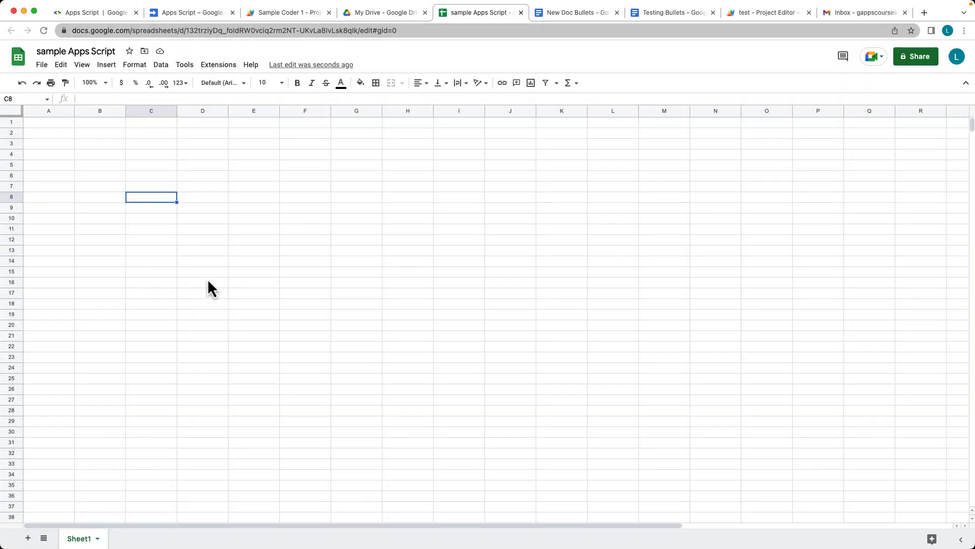
pyautogui.click(384, 12)
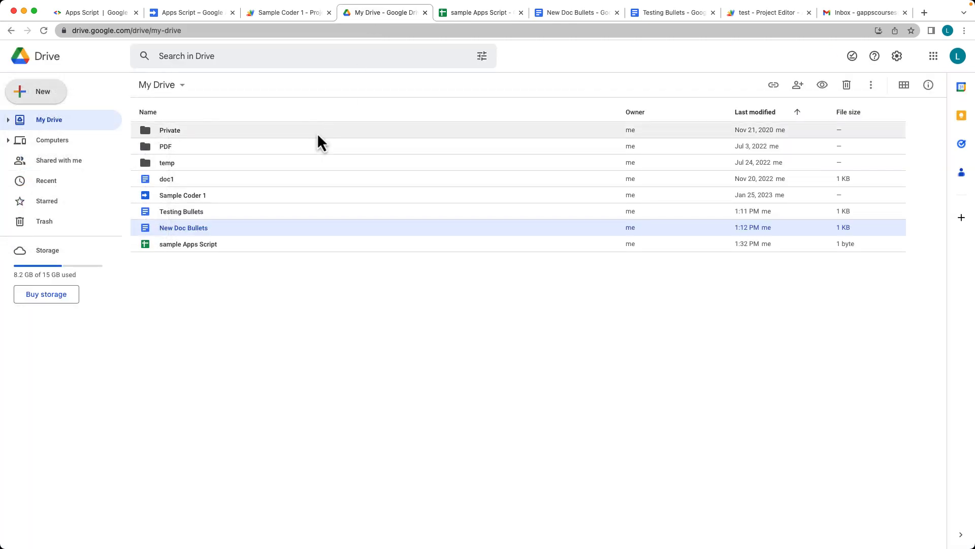
pyautogui.click(479, 12)
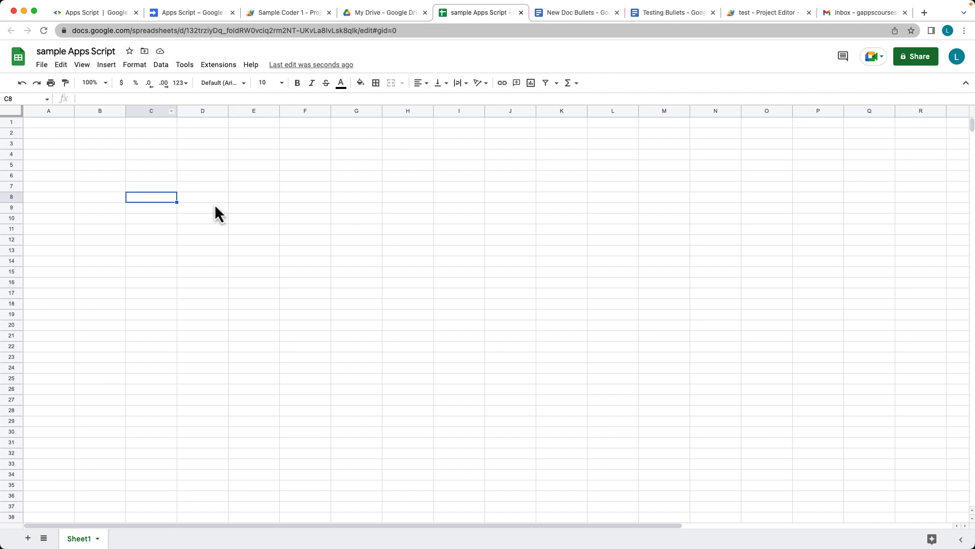
pyautogui.moveTo(217, 213)
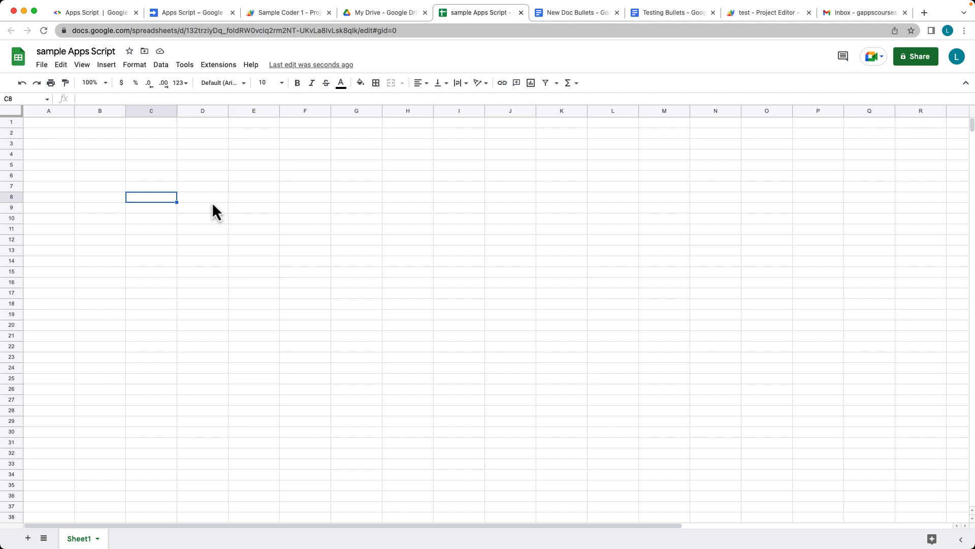
pyautogui.moveTo(184, 222)
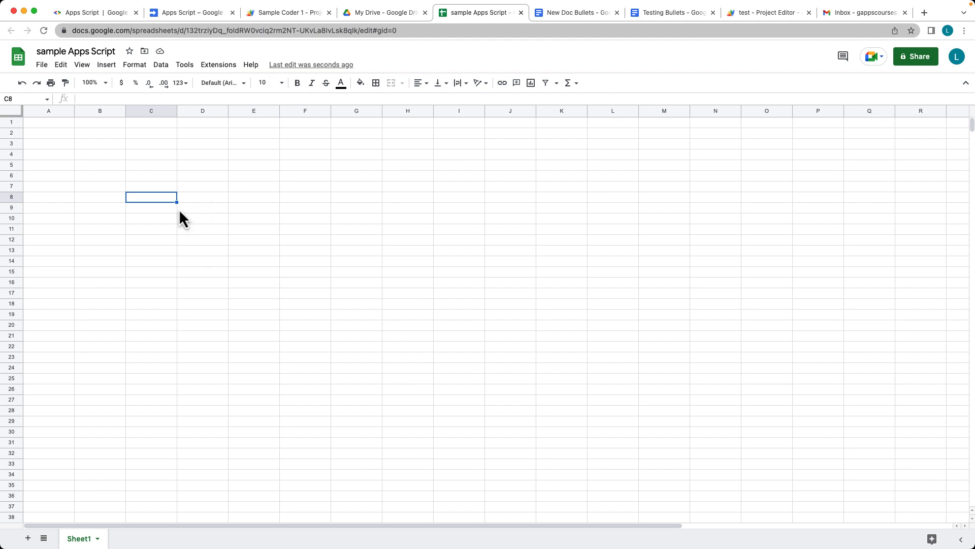
pyautogui.moveTo(179, 219)
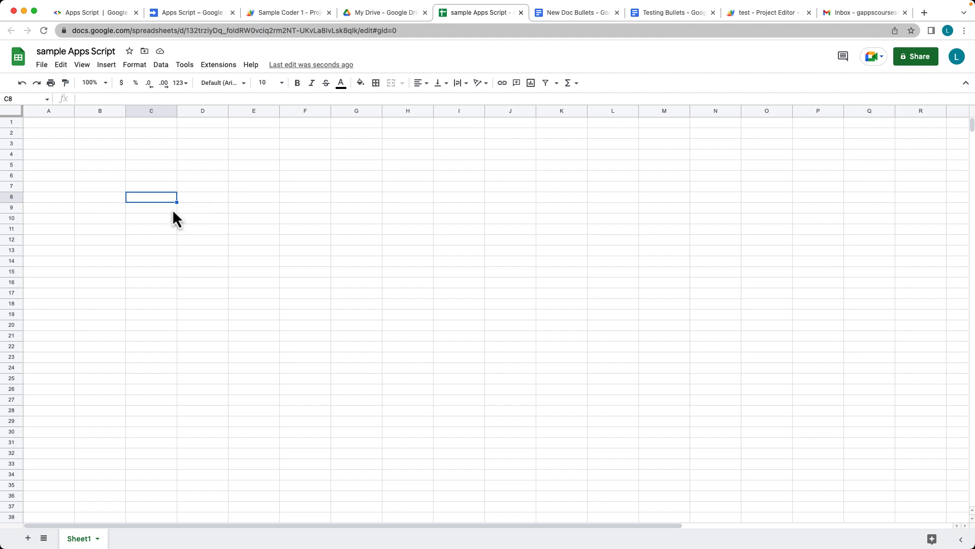
pyautogui.moveTo(84, 152)
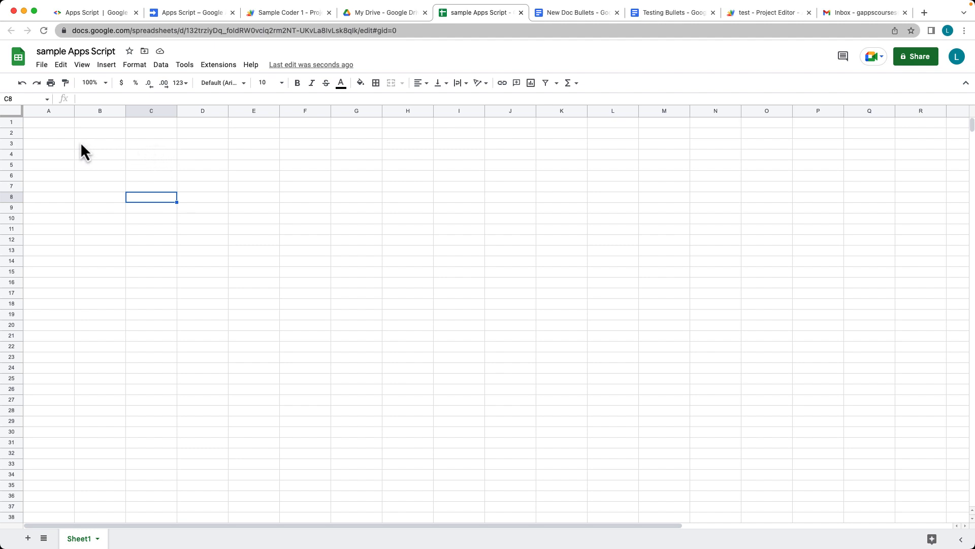
# Enter the prices 70, 65, 44, 55, 554 and 345 in A1:A6
pyautogui.click(47, 122)
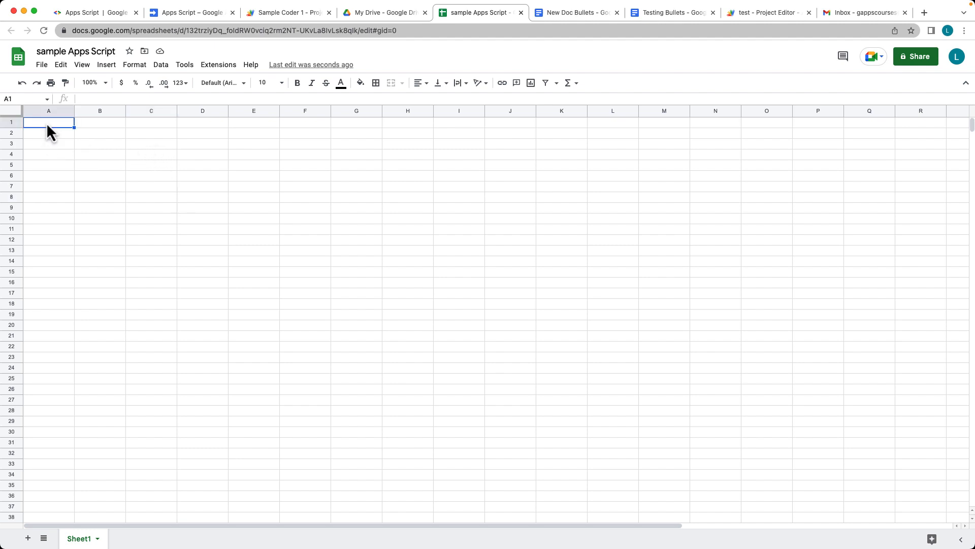
pyautogui.write('70')
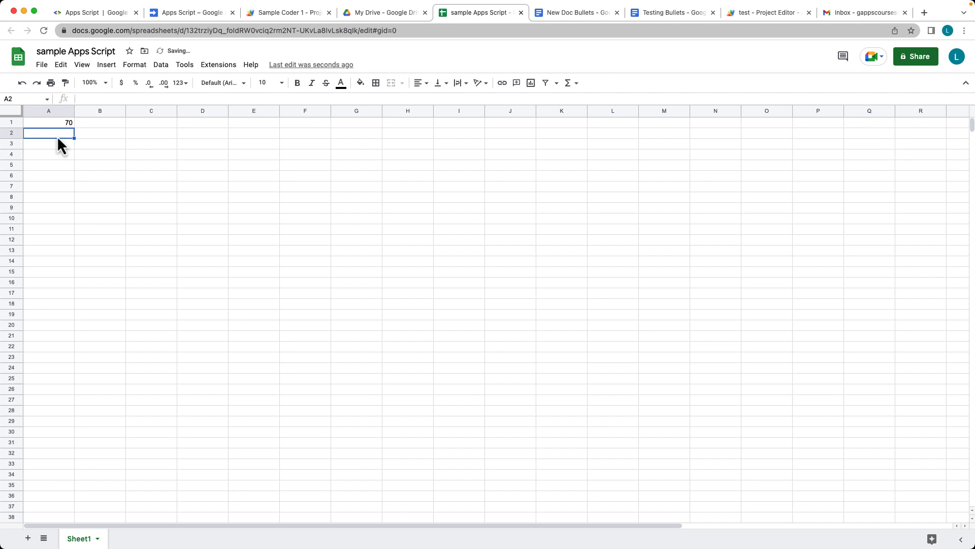
pyautogui.write('65')
pyautogui.click(48, 144)
pyautogui.write('44')
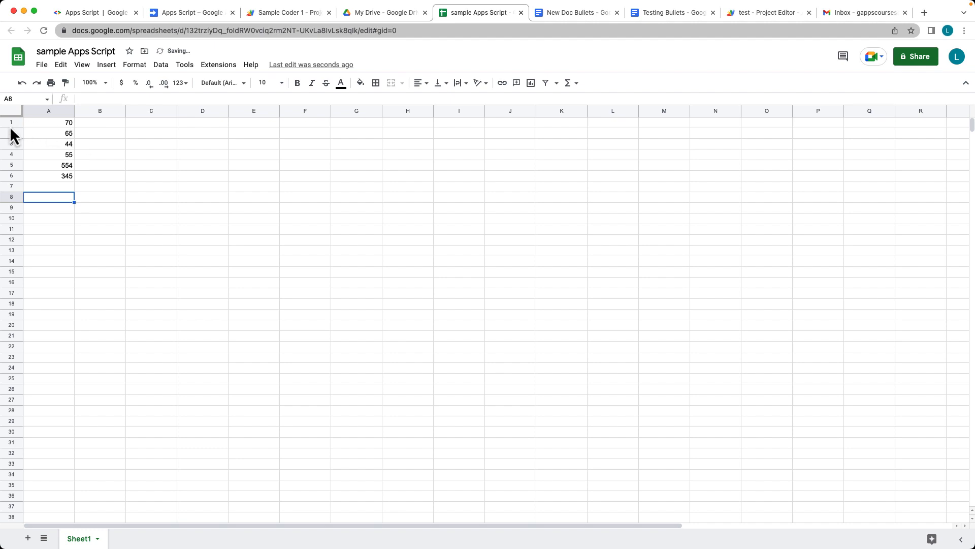
# Insert a header row with Price, Discount and New Total, bold at size 14
pyautogui.click(10, 122)
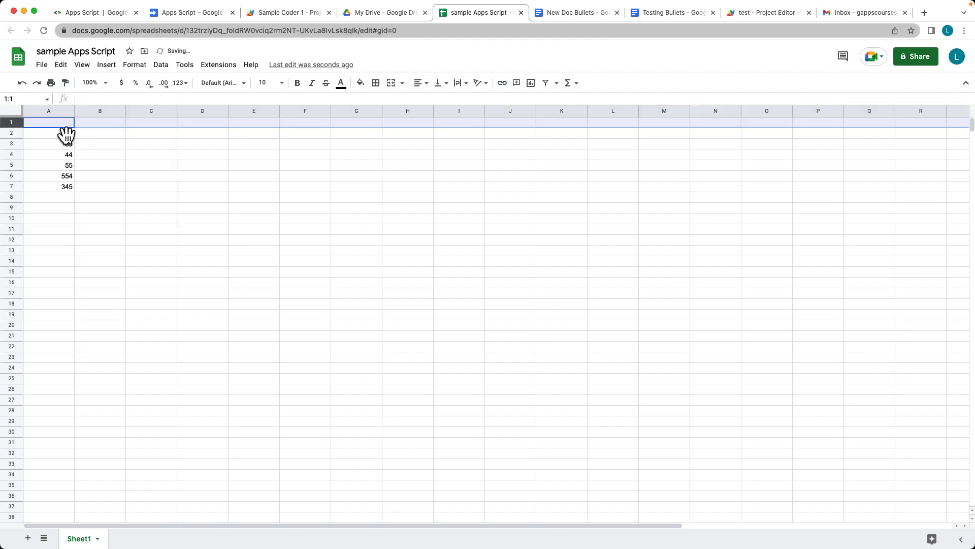
pyautogui.write('Price')
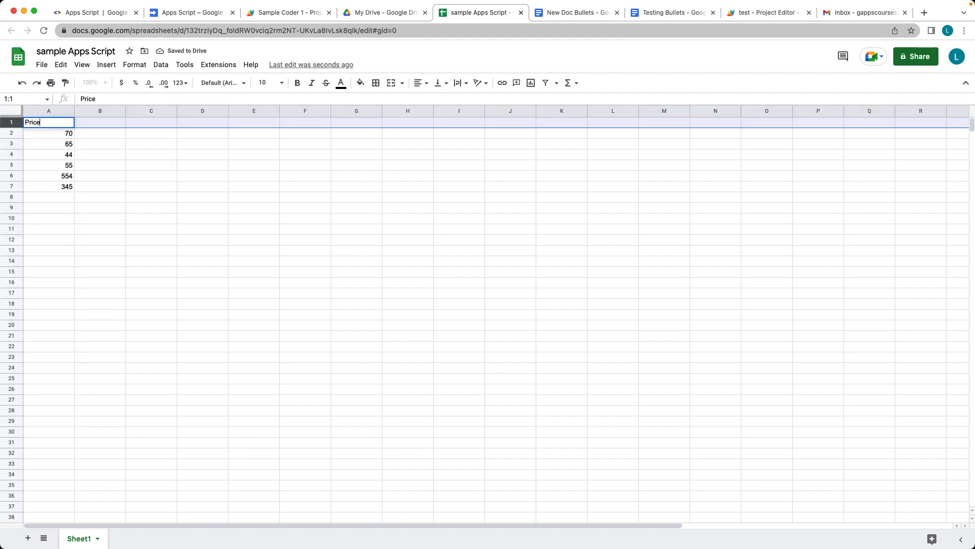
pyautogui.write('Di')
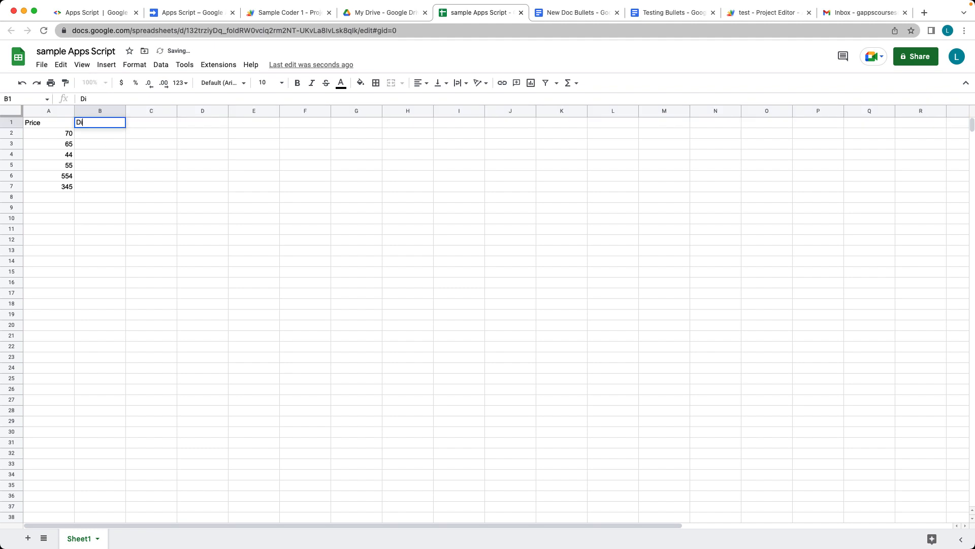
pyautogui.write('Discount')
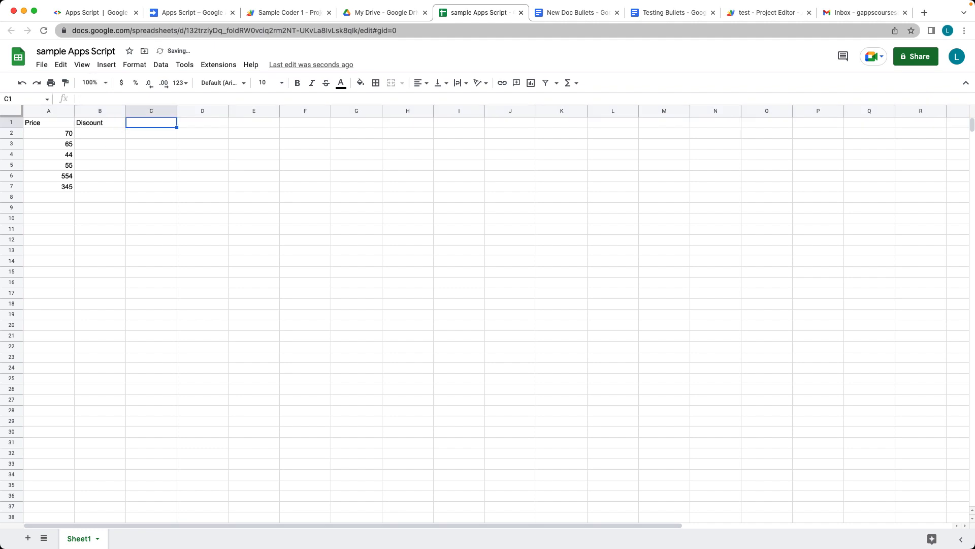
pyautogui.write('New Total')
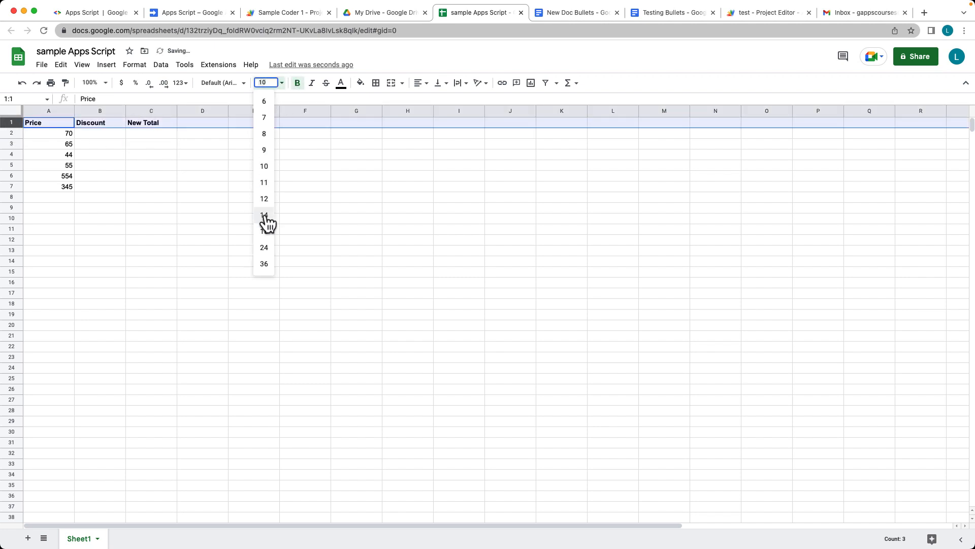
pyautogui.click(100, 137)
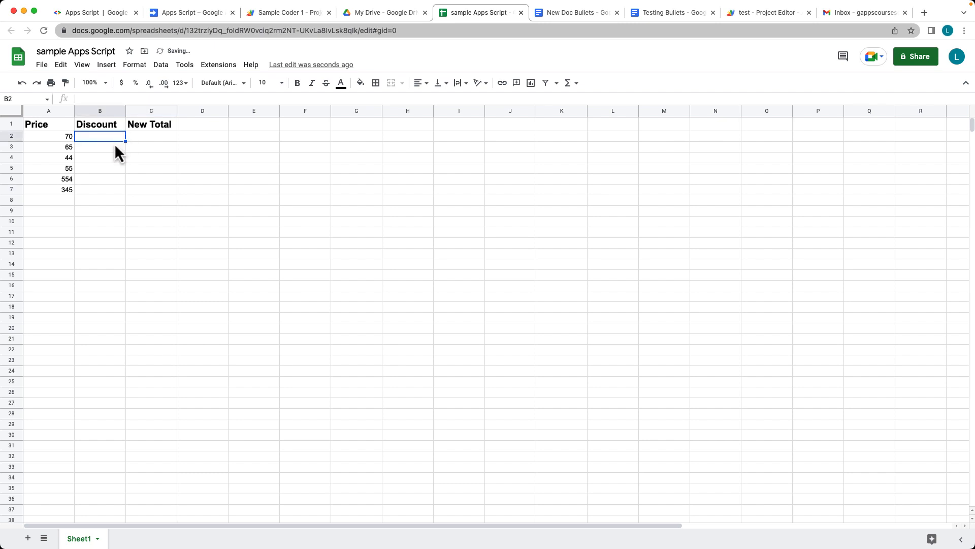
pyautogui.moveTo(105, 152)
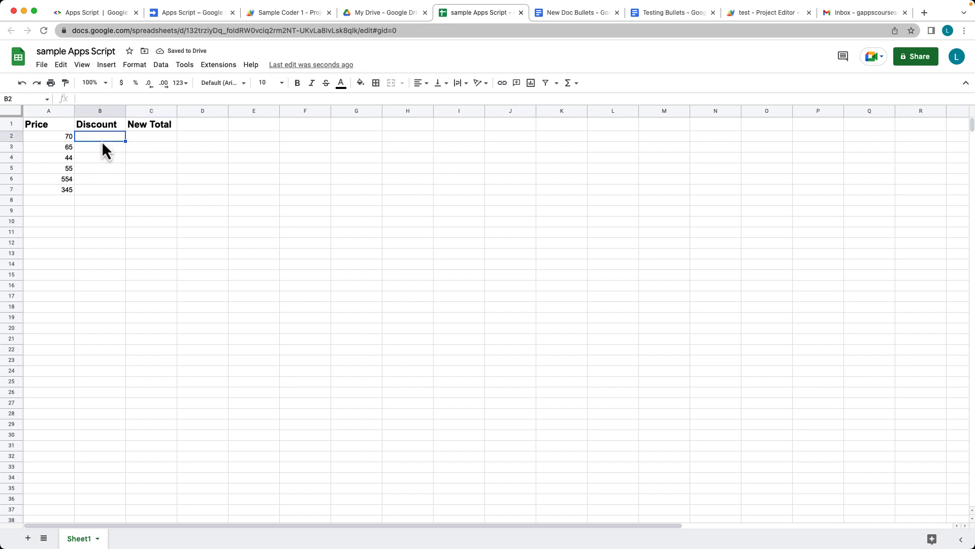
pyautogui.moveTo(108, 149)
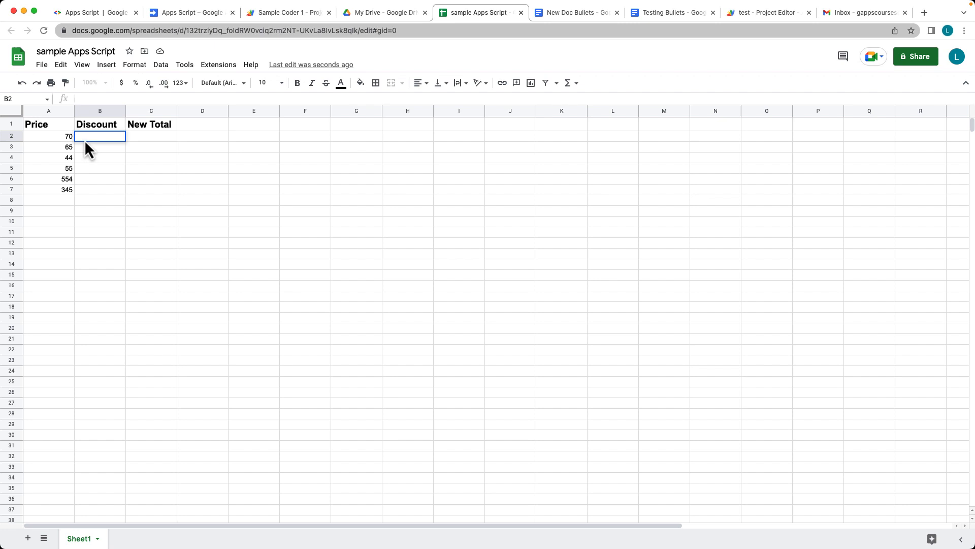
# Enter discount rates 0.2, 0.3, 0.15, 0.1, 0.05 and 0.5 in B2:B7
pyautogui.write('.2')
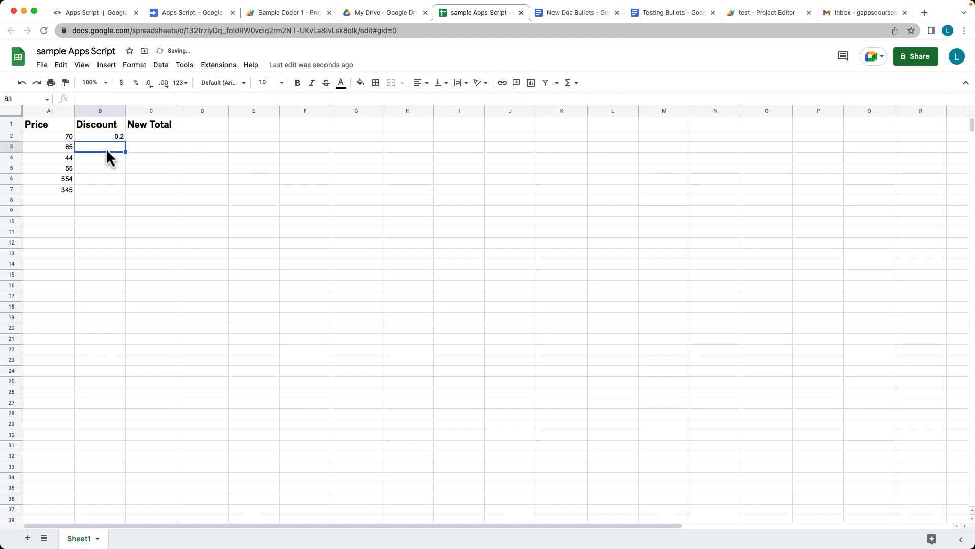
pyautogui.write('0.3')
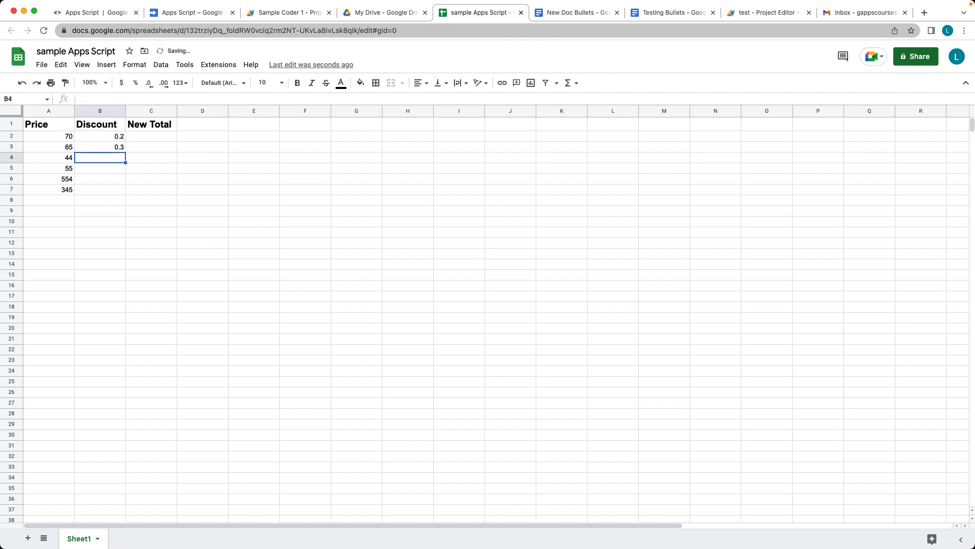
pyautogui.write('0.15')
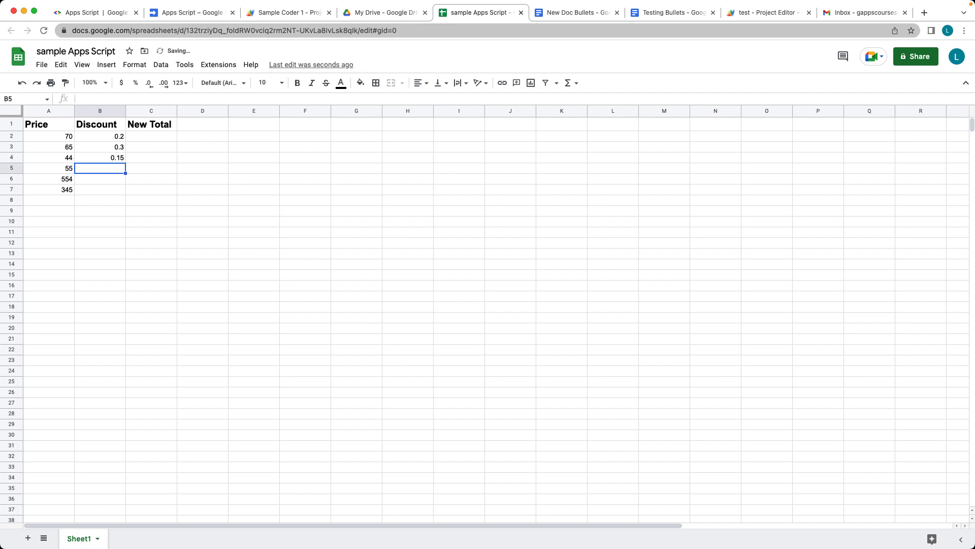
pyautogui.write('.10')
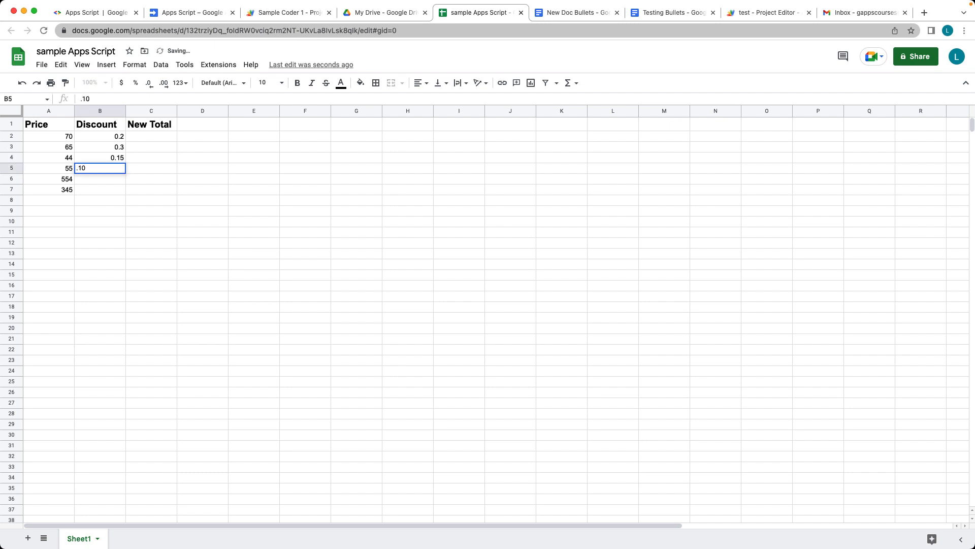
pyautogui.write('.05')
pyautogui.click(100, 190)
pyautogui.write('0.5')
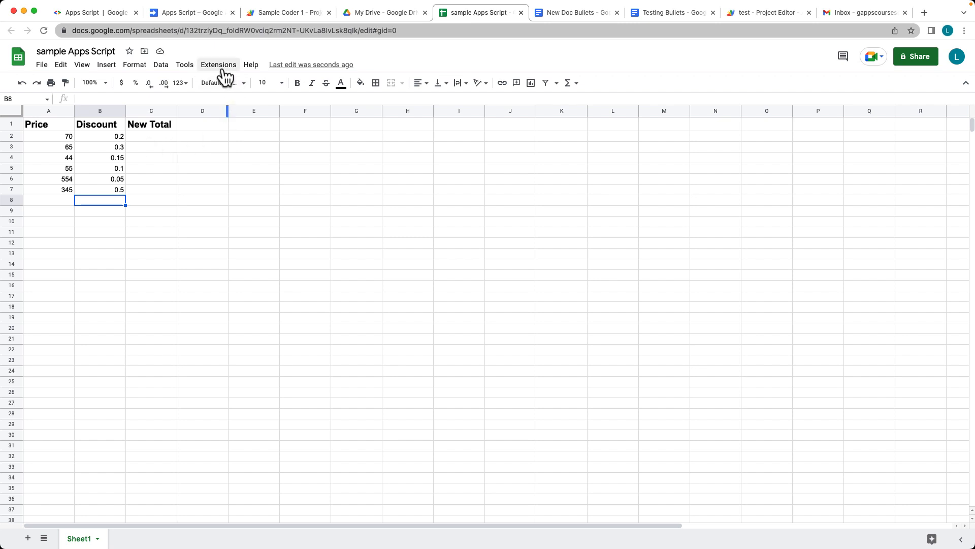
# Open the spreadsheet's Apps Script editor and rename the project 'discounts'
pyautogui.click(218, 64)
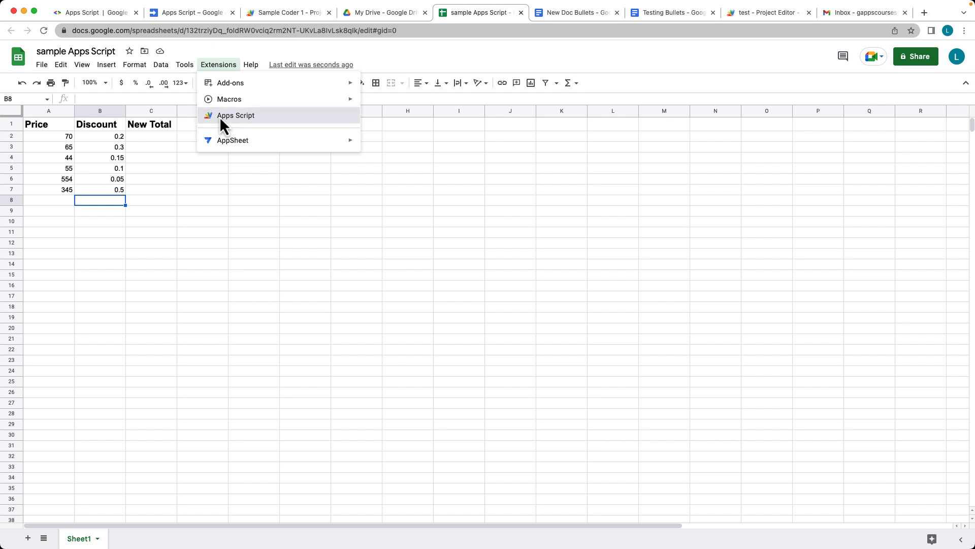
pyautogui.click(235, 115)
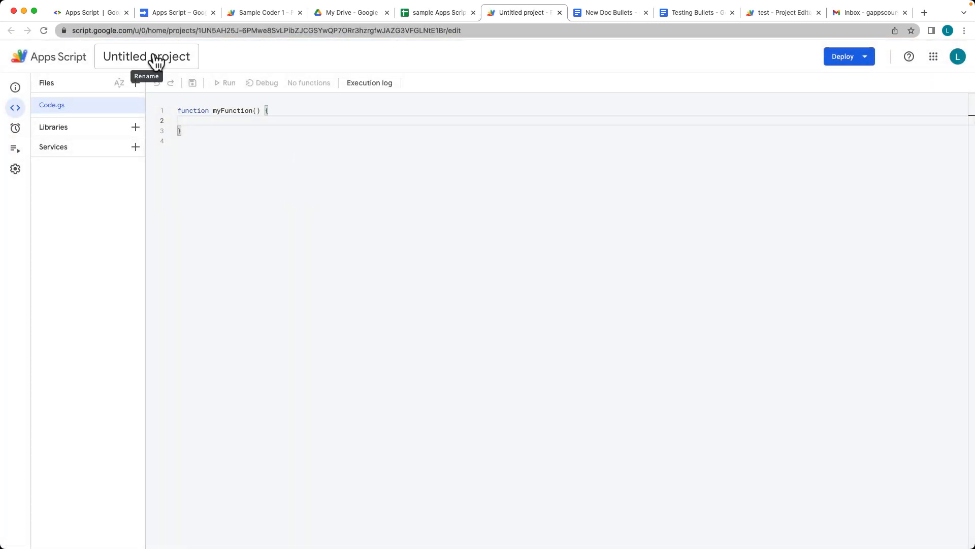
pyautogui.click(146, 56)
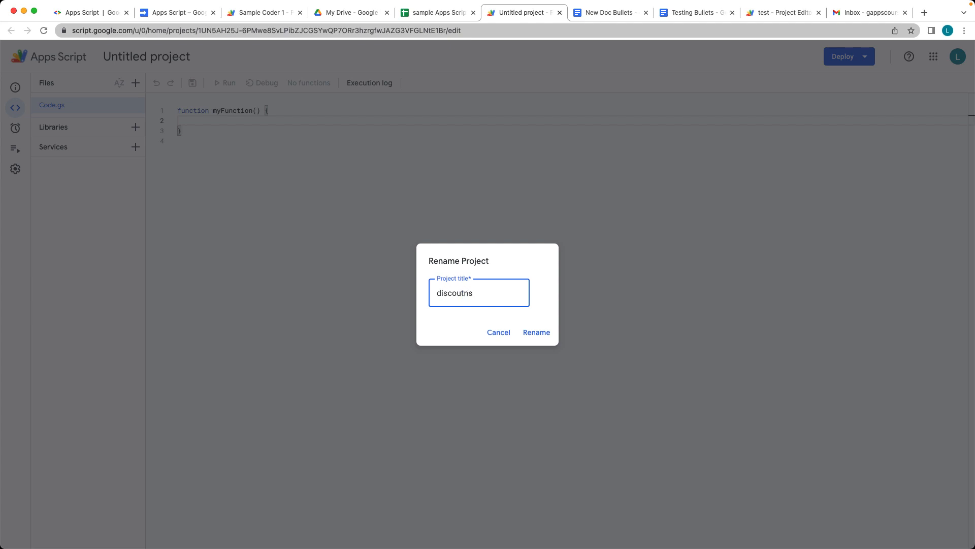
pyautogui.click(535, 332)
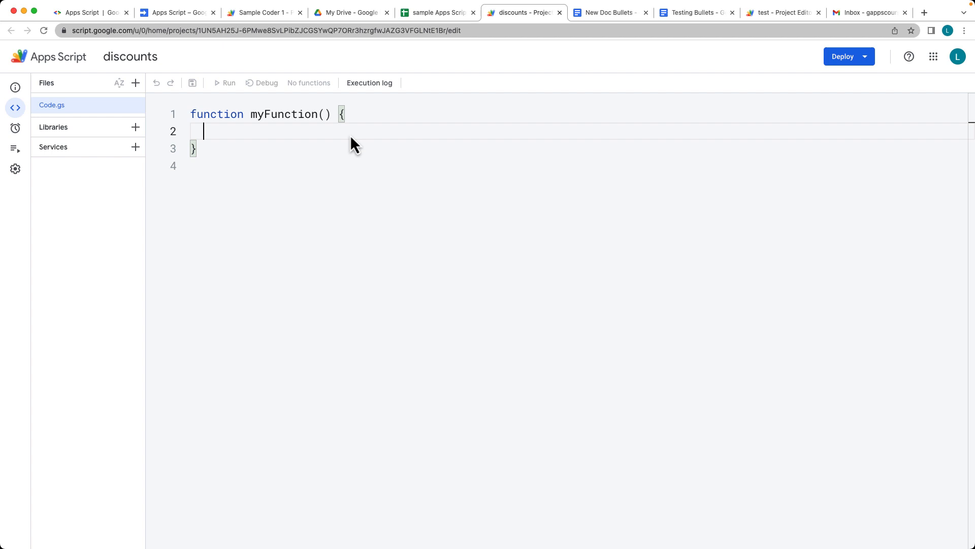
pyautogui.moveTo(341, 163)
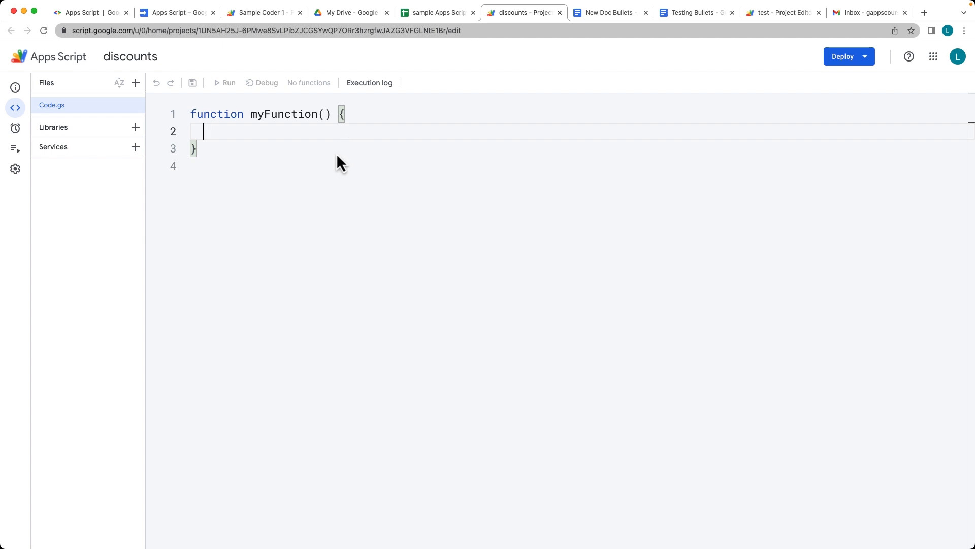
pyautogui.moveTo(335, 158)
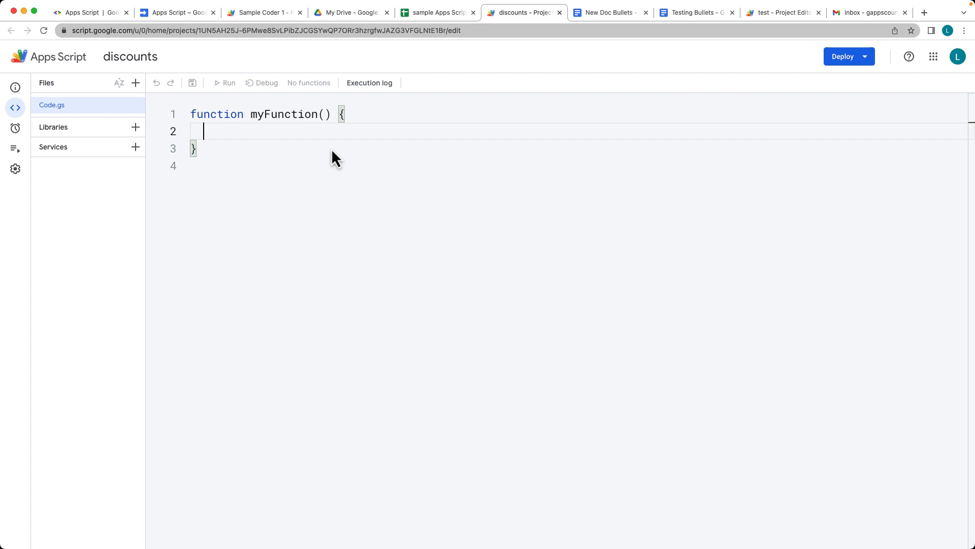
pyautogui.rightClick(333, 155)
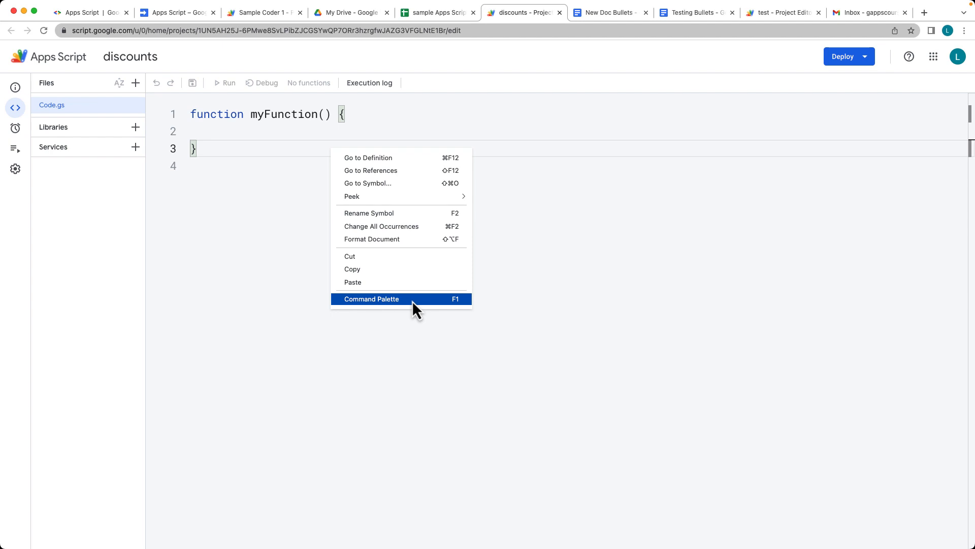
pyautogui.click(371, 299)
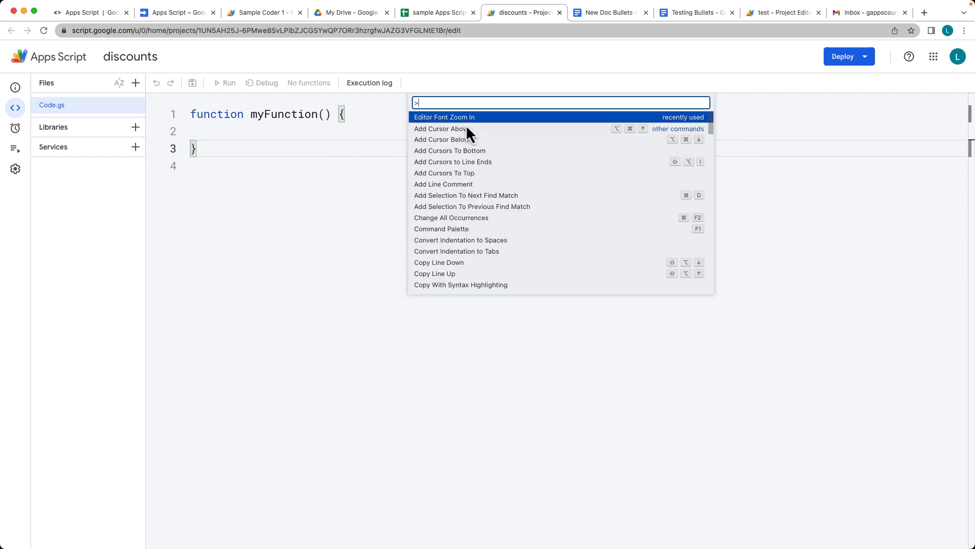
pyautogui.moveTo(441, 129)
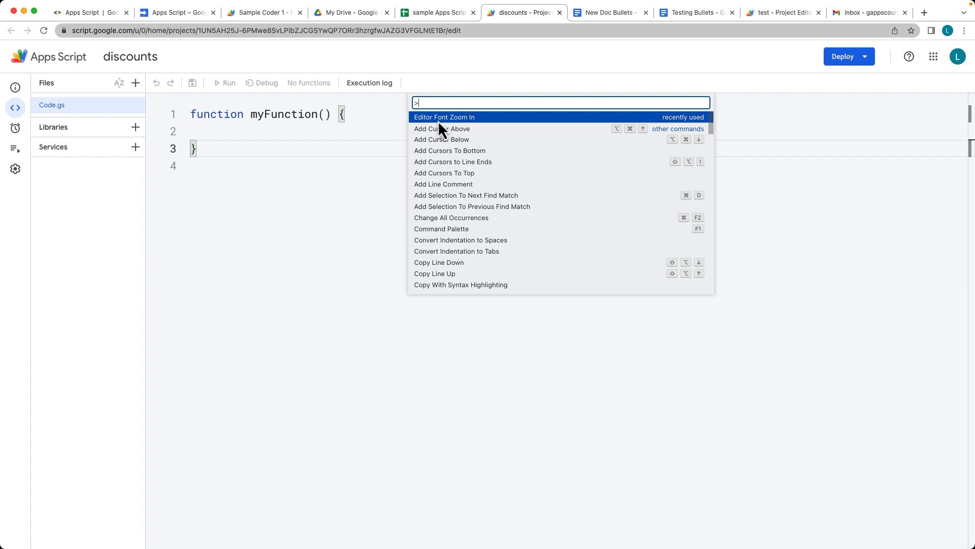
pyautogui.scroll(-3)
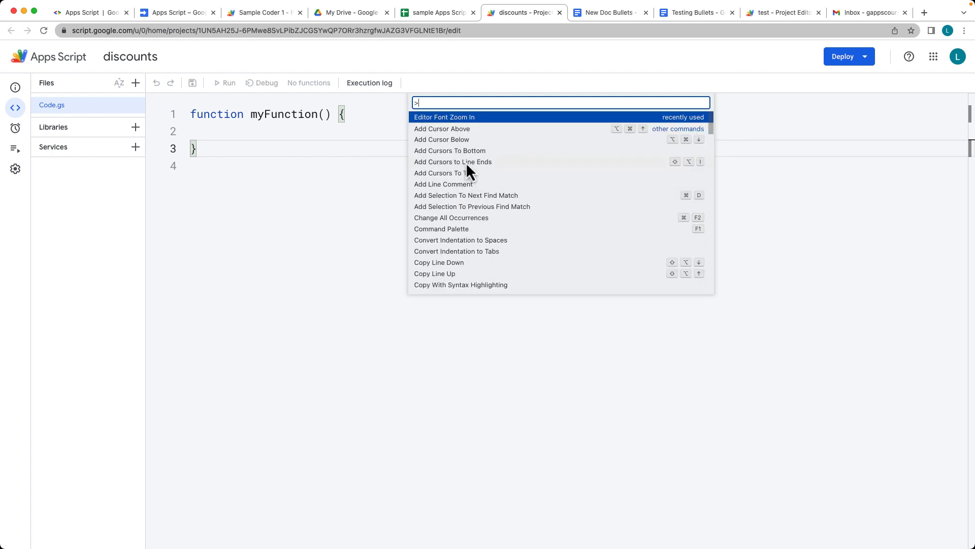
pyautogui.moveTo(708, 148)
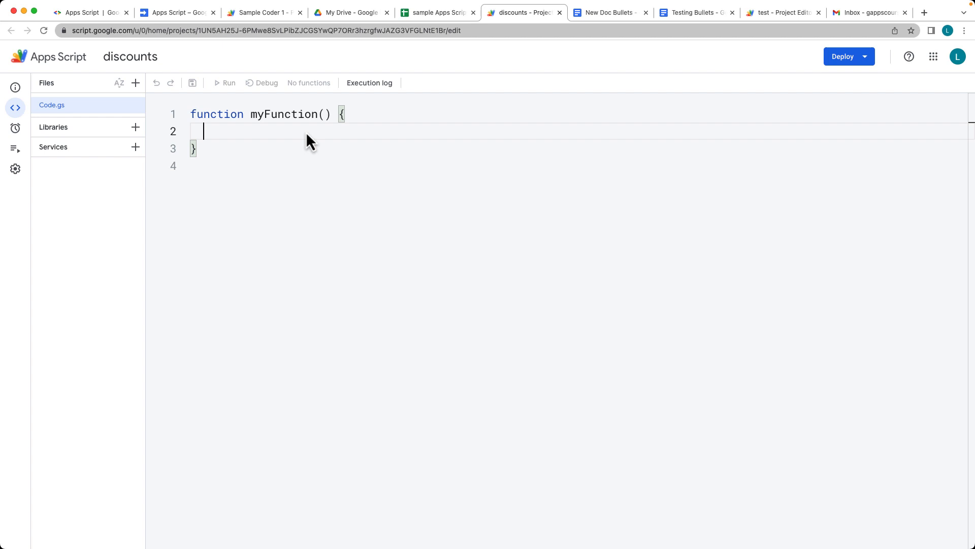
pyautogui.moveTo(255, 123)
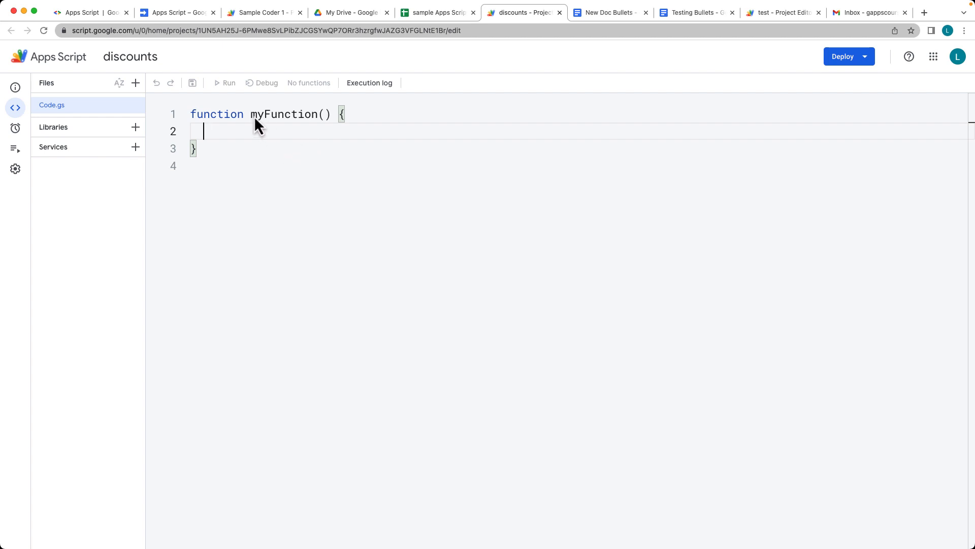
# Rename myFunction to addDiscount with parameters cost and dis
pyautogui.doubleClick(283, 114)
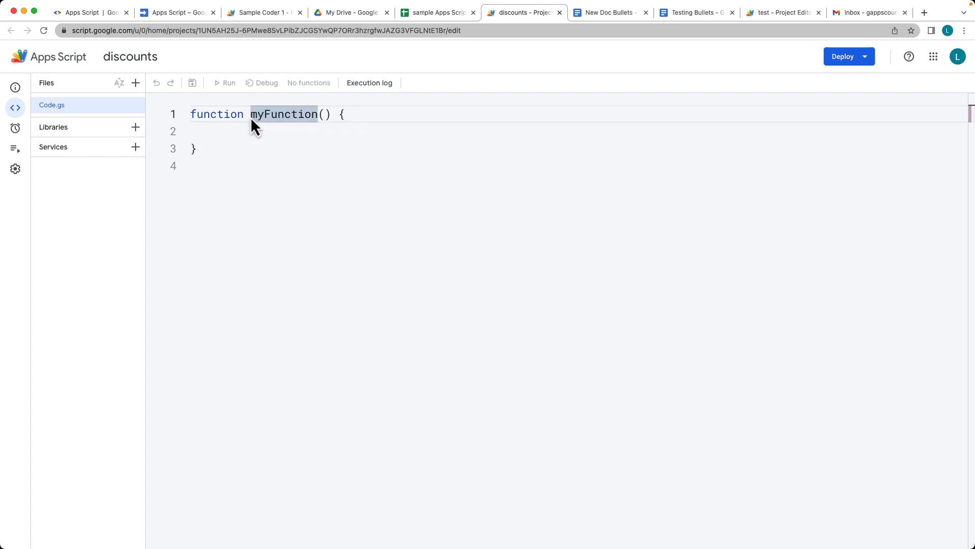
pyautogui.write('addDisco')
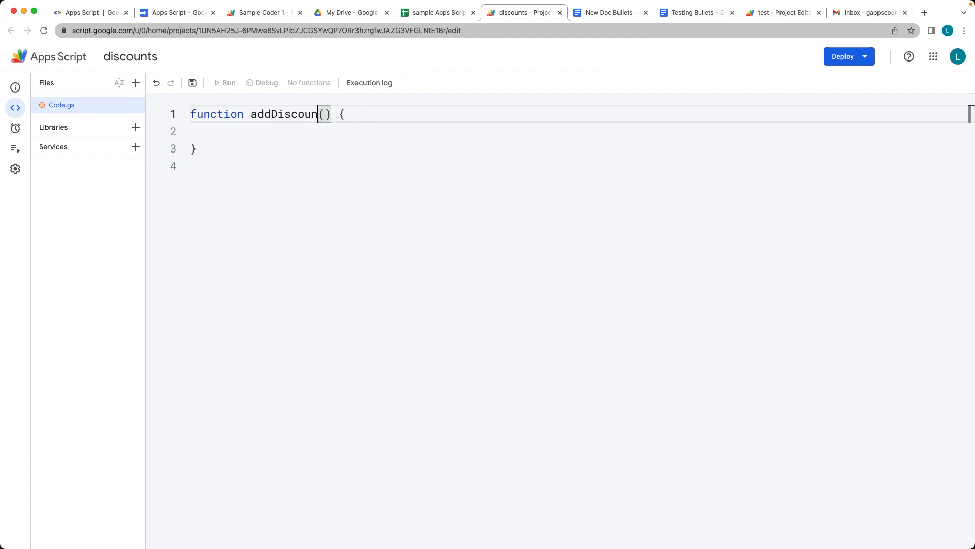
pyautogui.write('t')
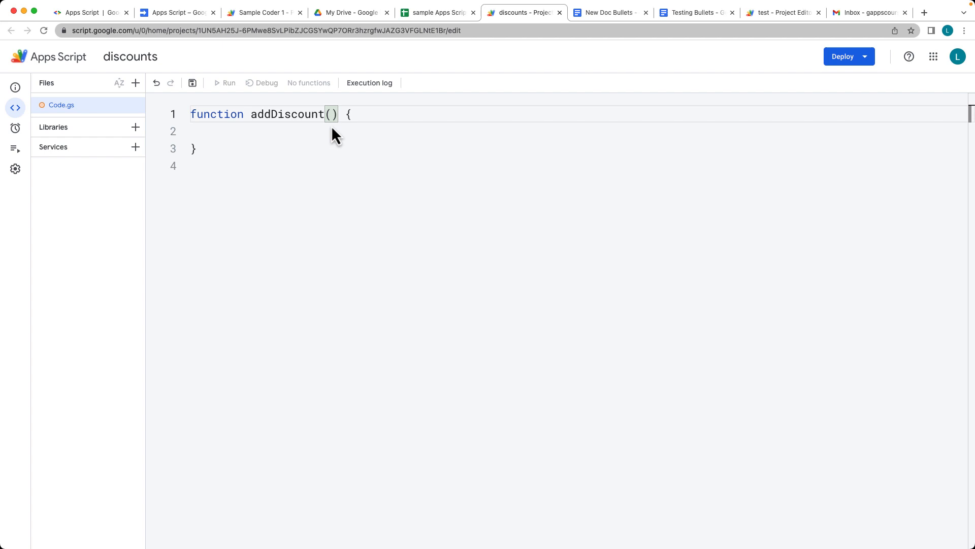
pyautogui.write('cost,')
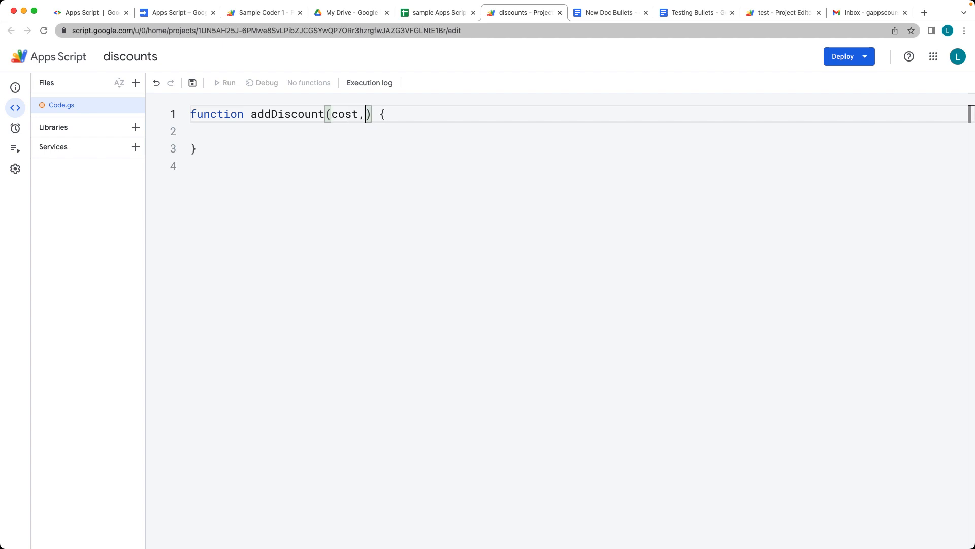
pyautogui.write('dis')
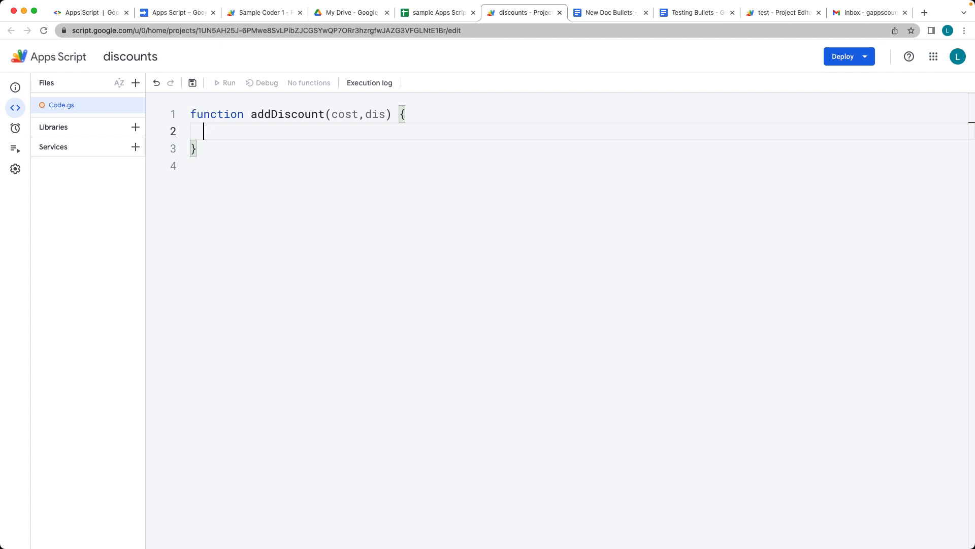
# Add the line let price = cost - (cost * dis); to the function
pyautogui.write('let')
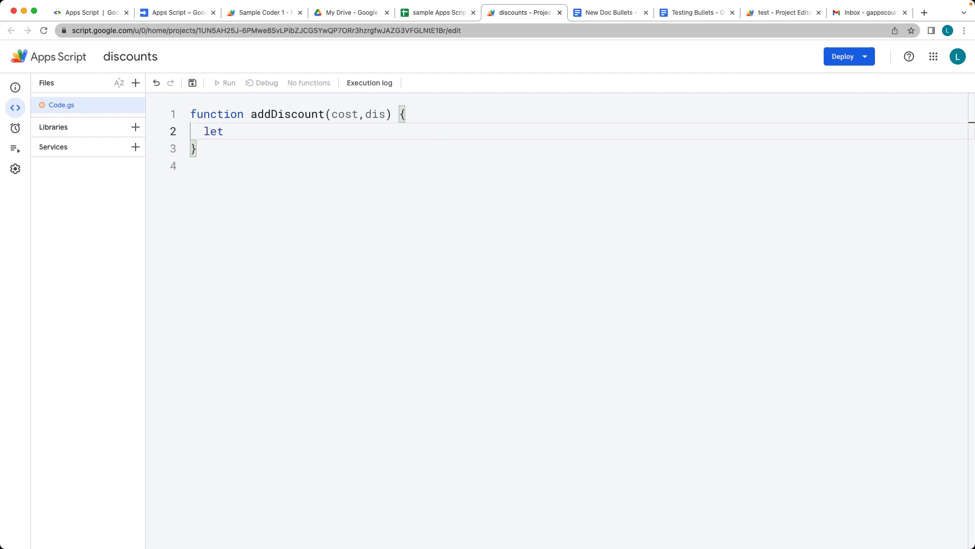
pyautogui.write('price =')
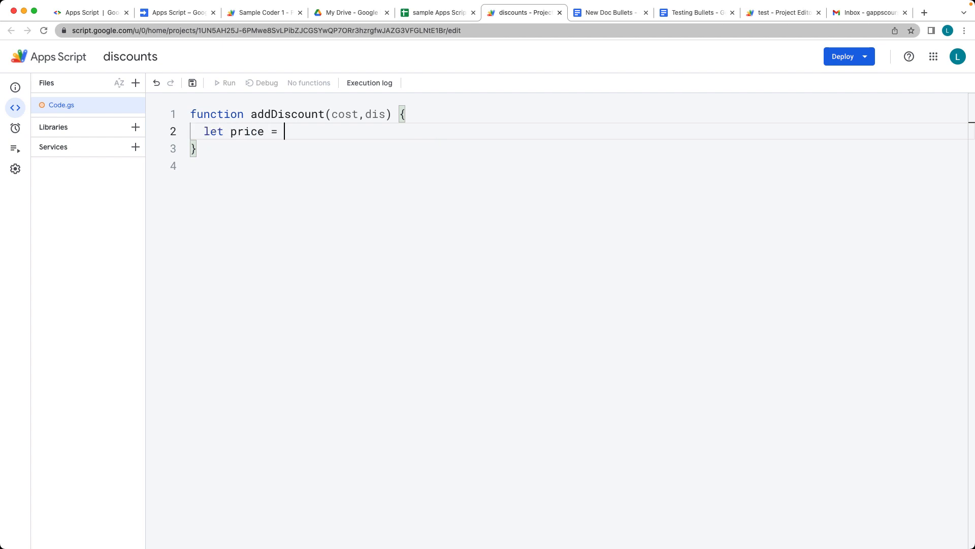
pyautogui.write('cost')
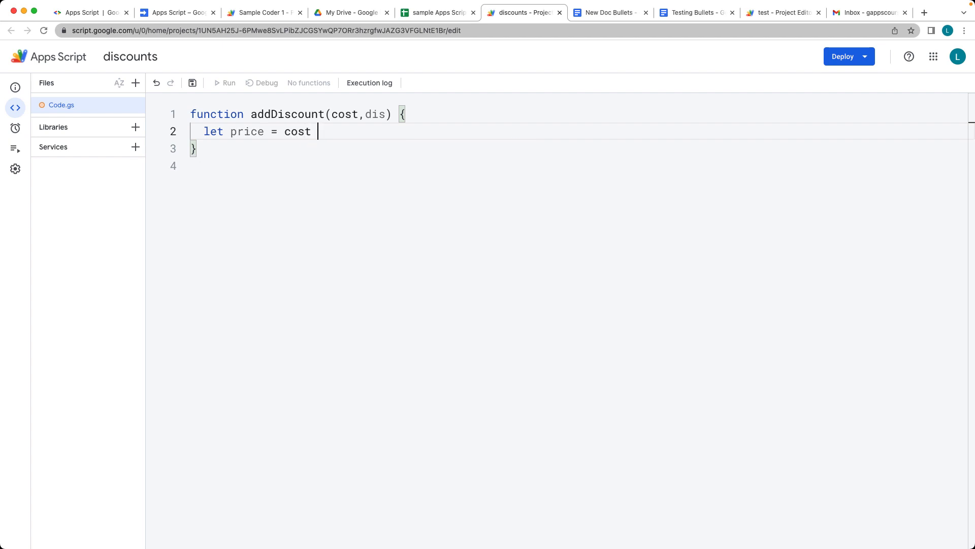
pyautogui.write('-')
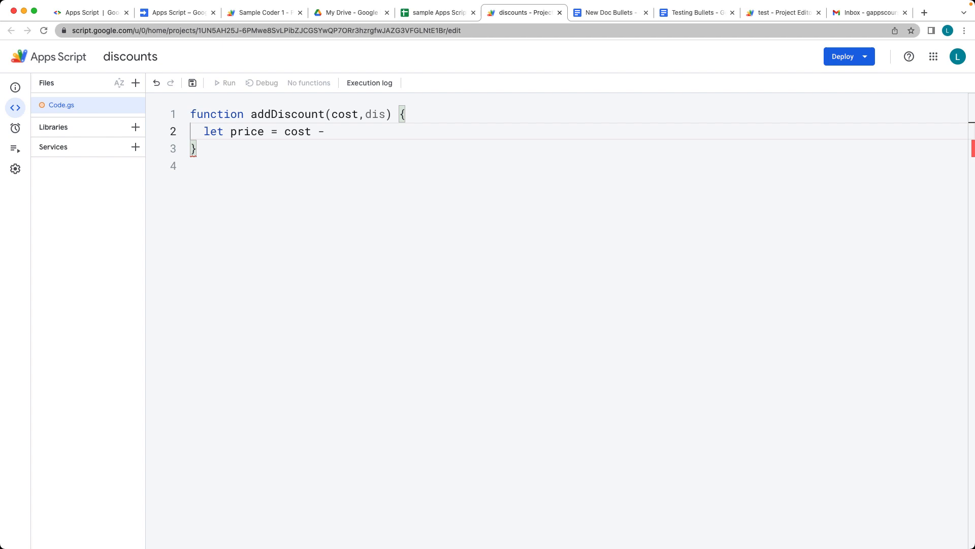
pyautogui.write('()')
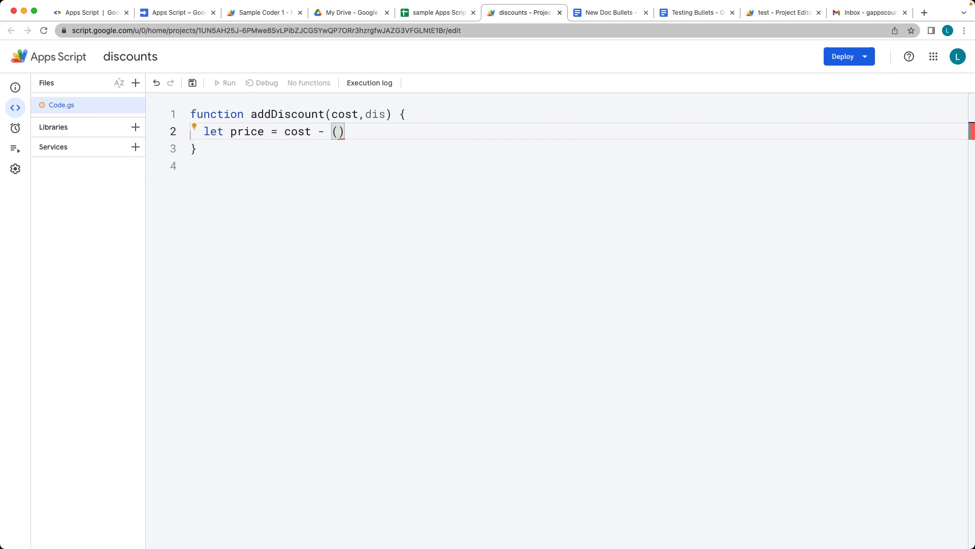
pyautogui.write('cost *')
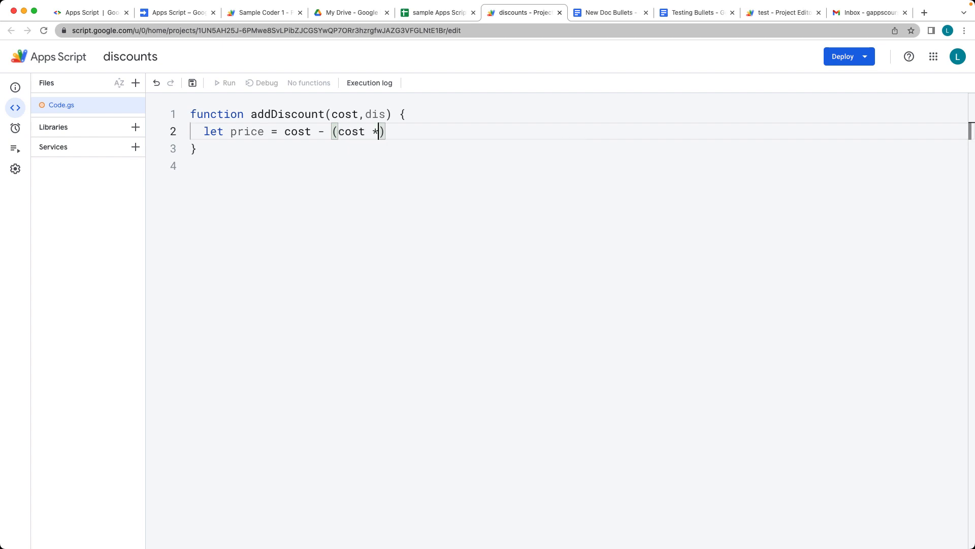
pyautogui.write('dis')
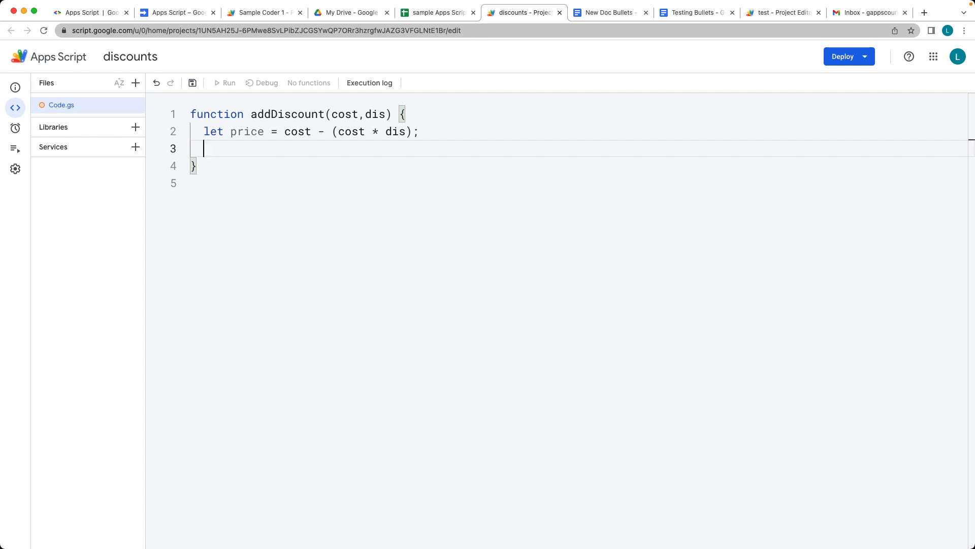
# Start a dlr formatter with Intl.NumberFormat('en-US')
pyautogui.write('let d')
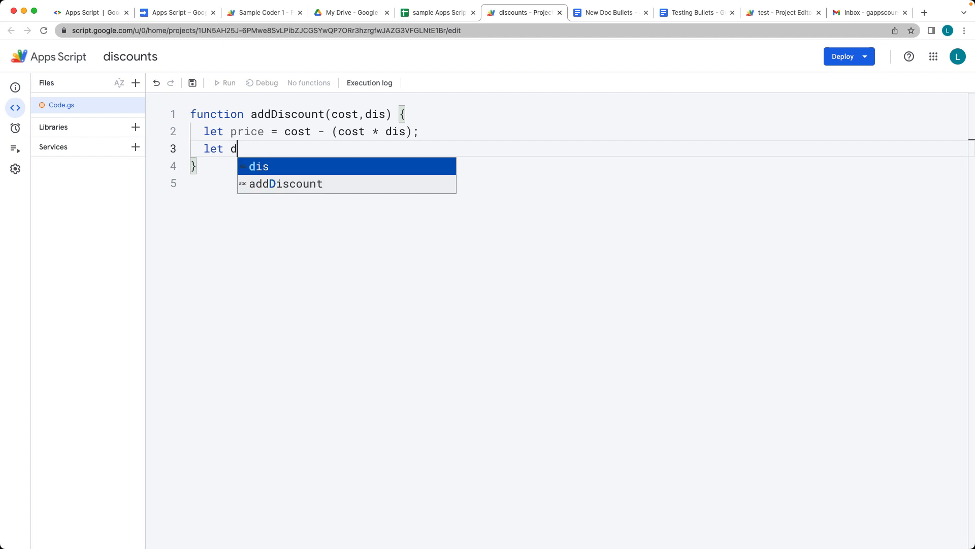
pyautogui.write('lr')
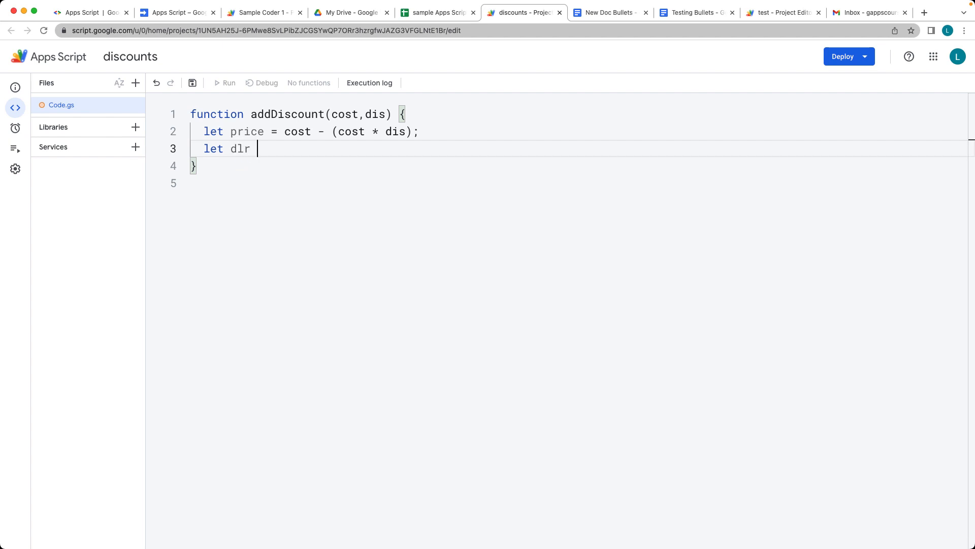
pyautogui.write('= In')
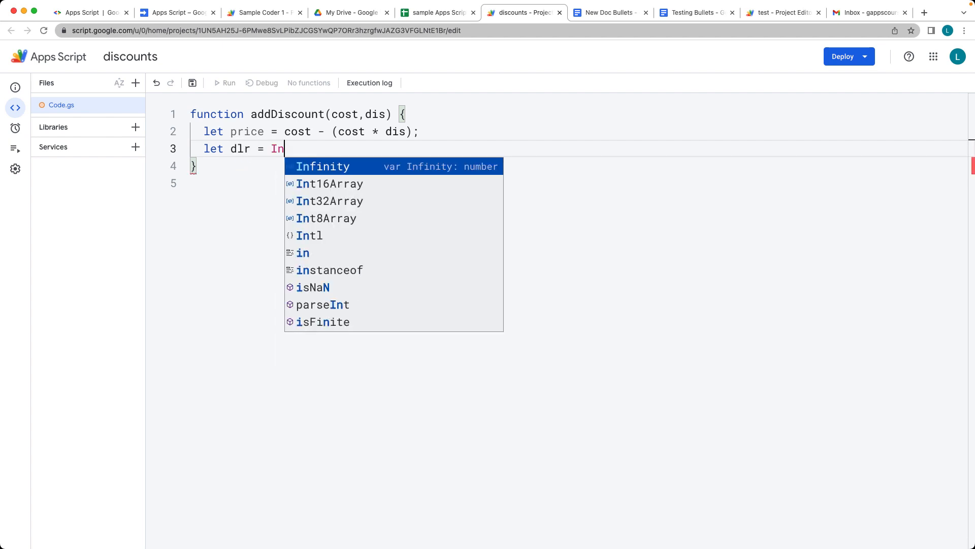
pyautogui.write('tl')
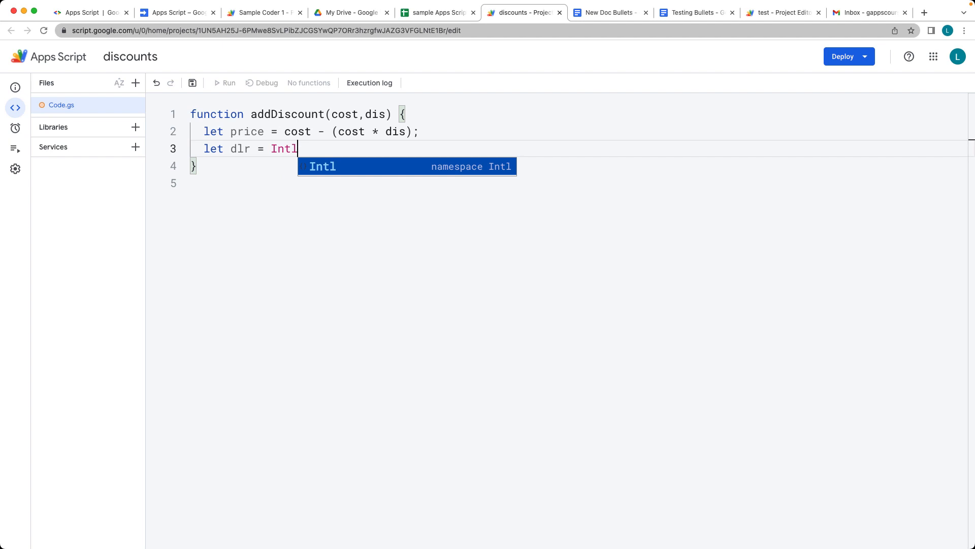
pyautogui.write('.NumberFormat')
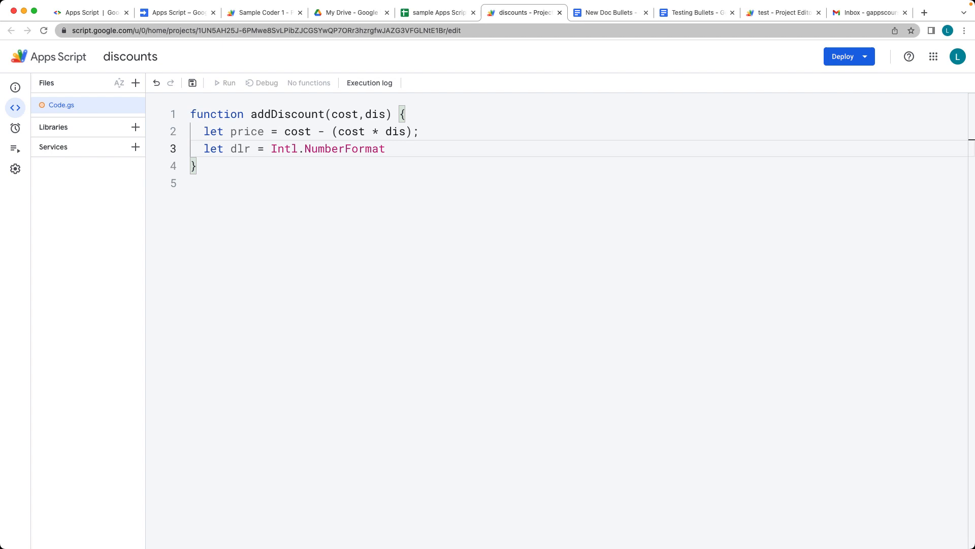
pyautogui.write("('')")
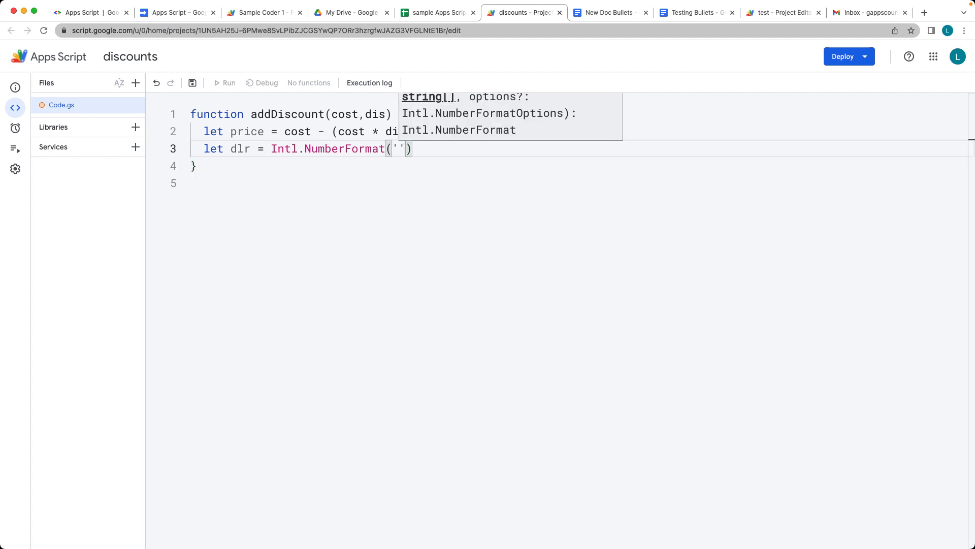
pyautogui.write('en_')
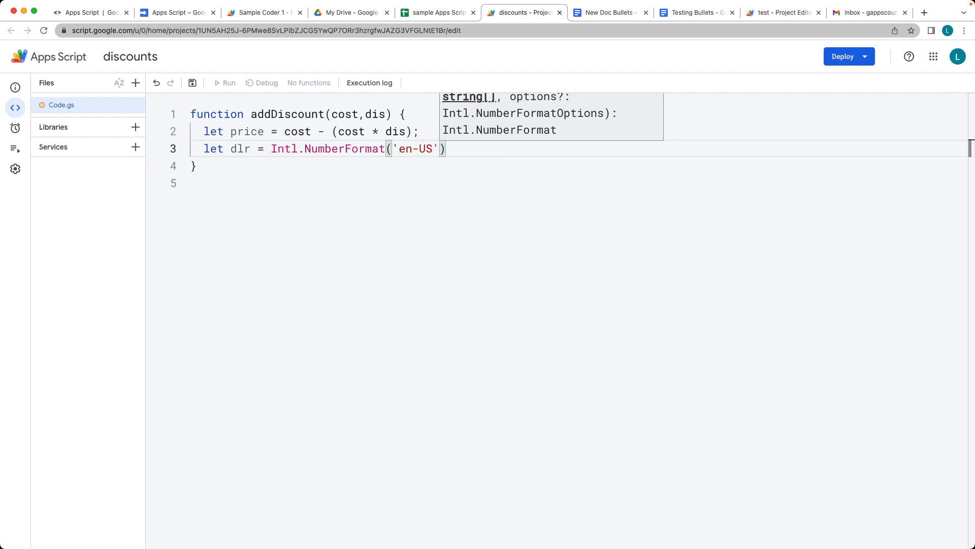
# Add {style:'currency', currency:'USD'} options to the formatter and begin the return line
pyautogui.write(',{')
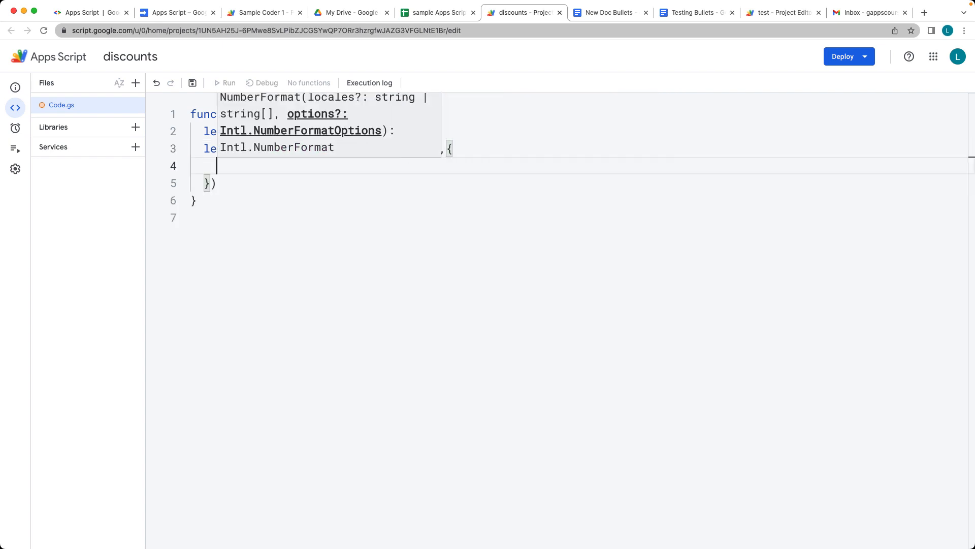
pyautogui.write('style')
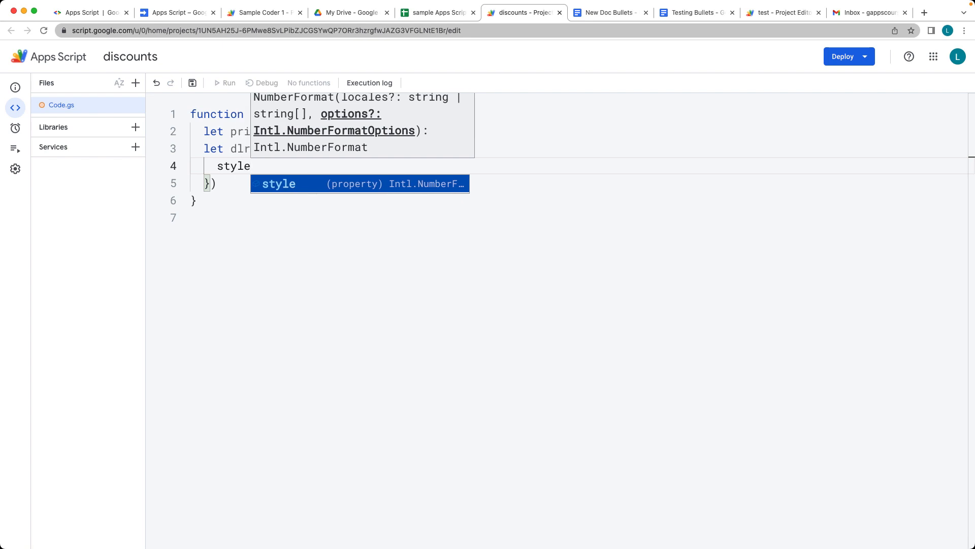
pyautogui.write(":'c")
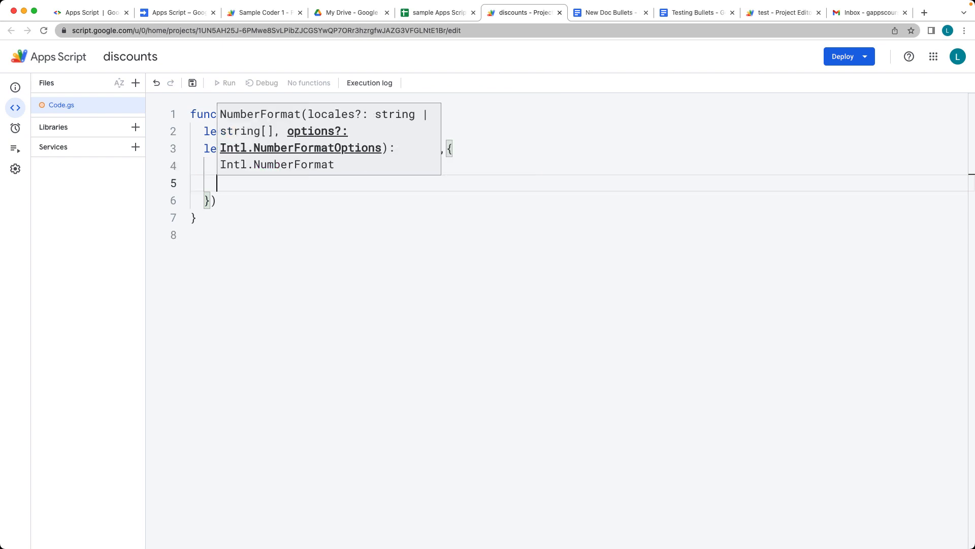
pyautogui.write('curr')
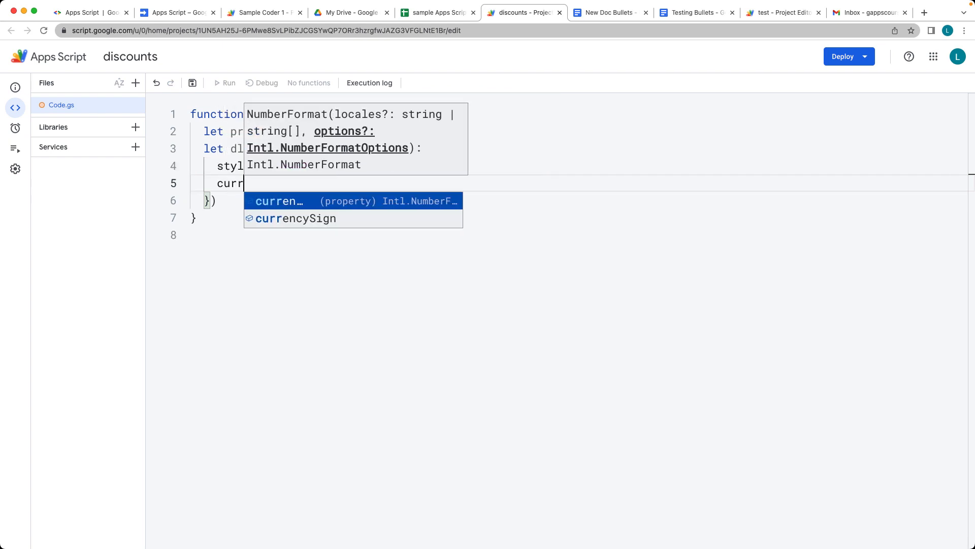
pyautogui.write('ency')
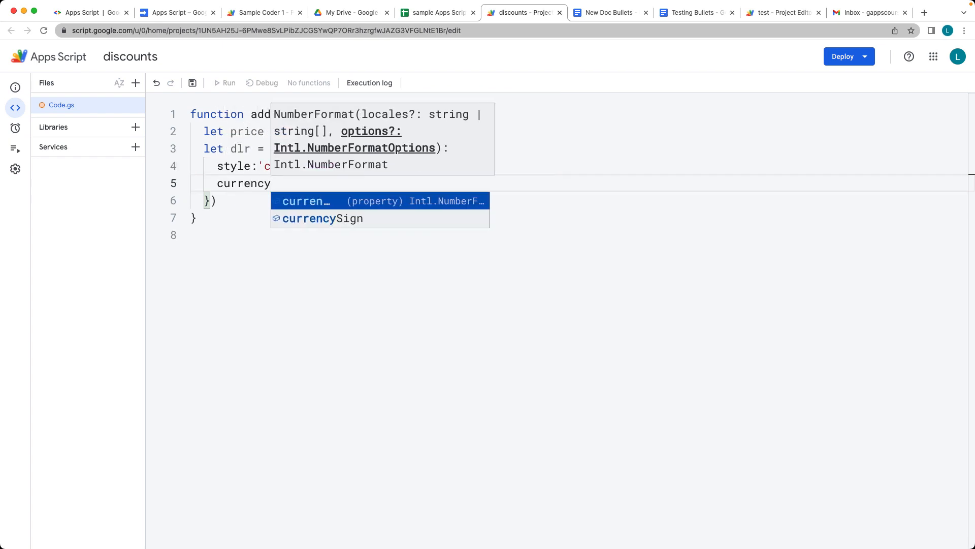
pyautogui.write(":'USD'")
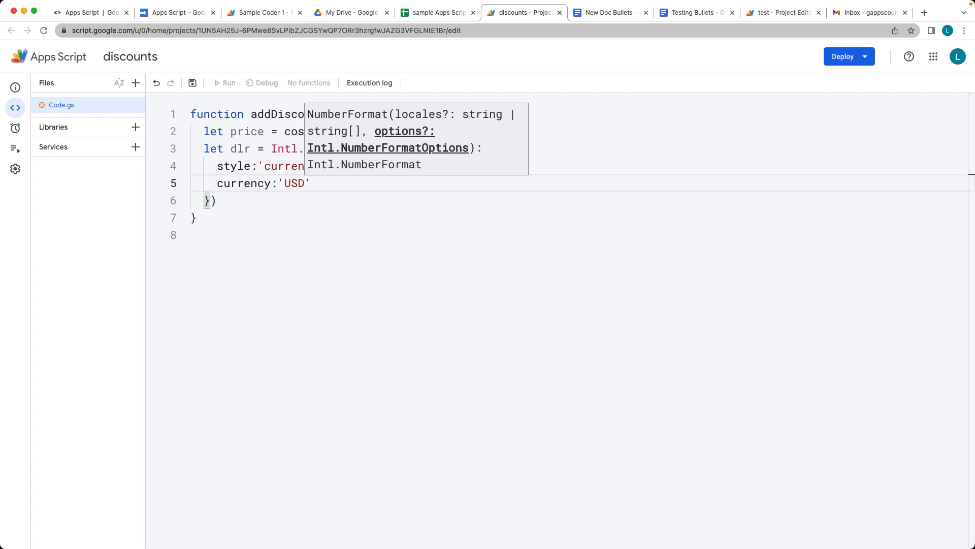
pyautogui.write('ret')
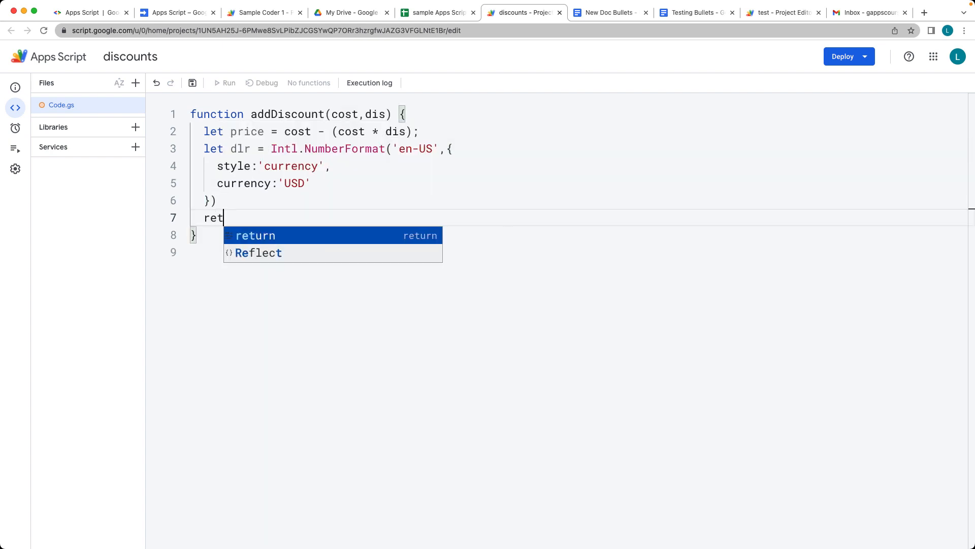
# Finish with return dlr.format(price);, save the project, and go back to the spreadsheet
pyautogui.press('Tab')
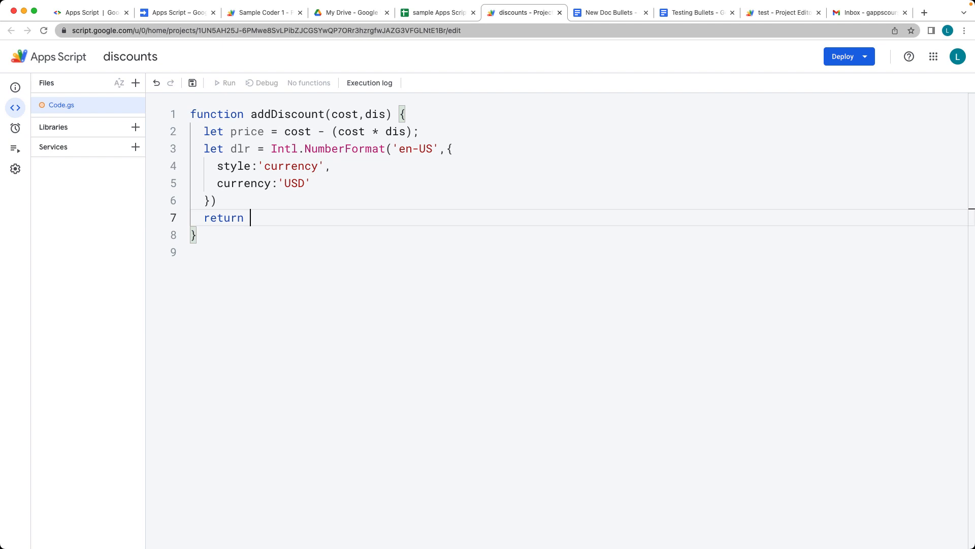
pyautogui.write('dlr.')
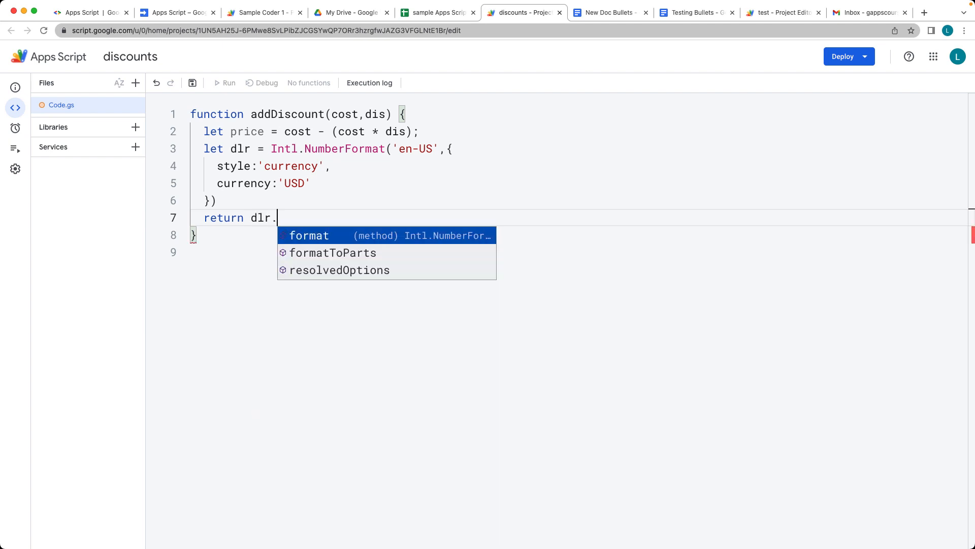
pyautogui.write('format(')
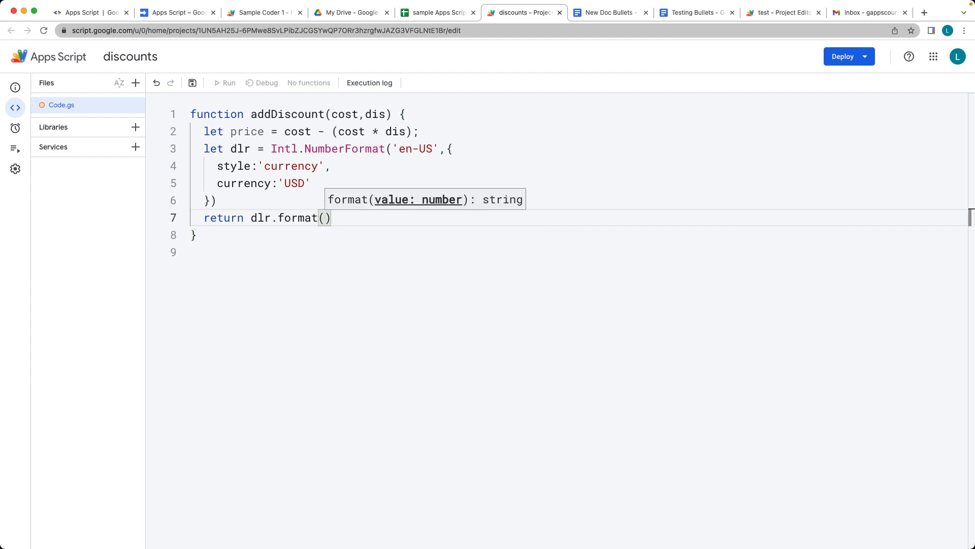
pyautogui.write('price')
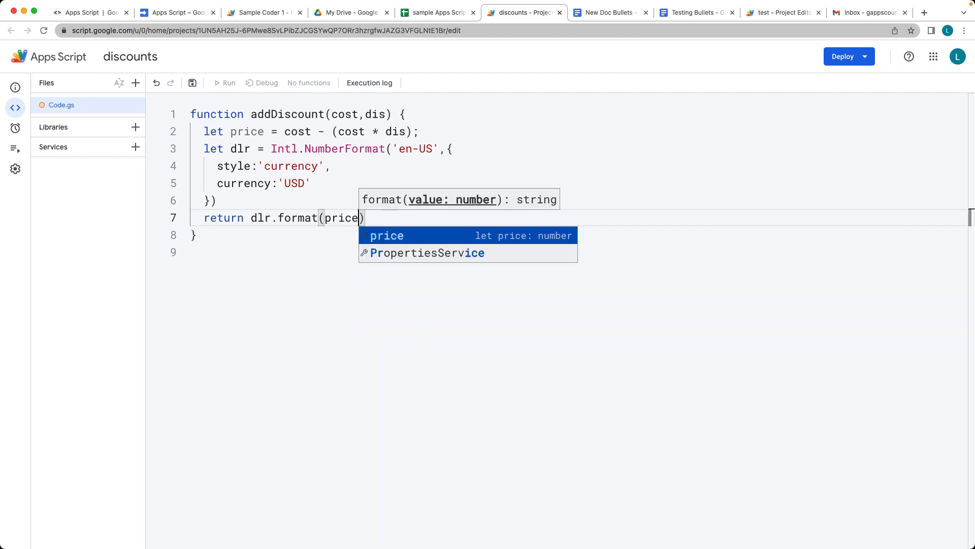
pyautogui.write(';')
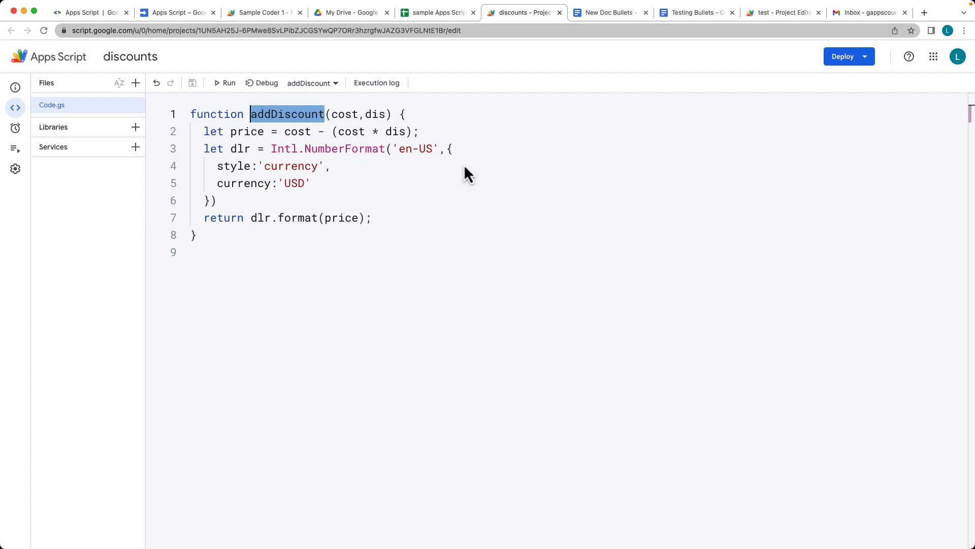
pyautogui.write('c')
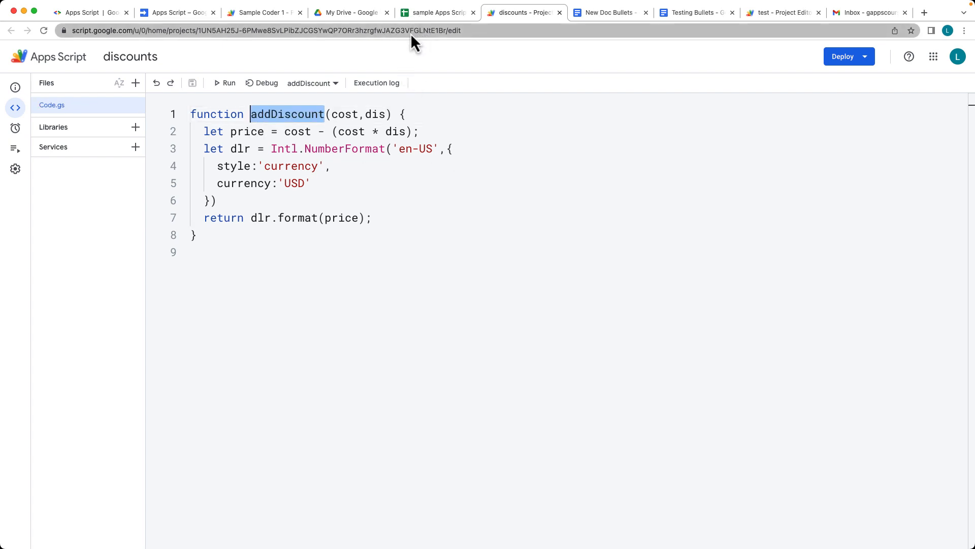
pyautogui.click(438, 11)
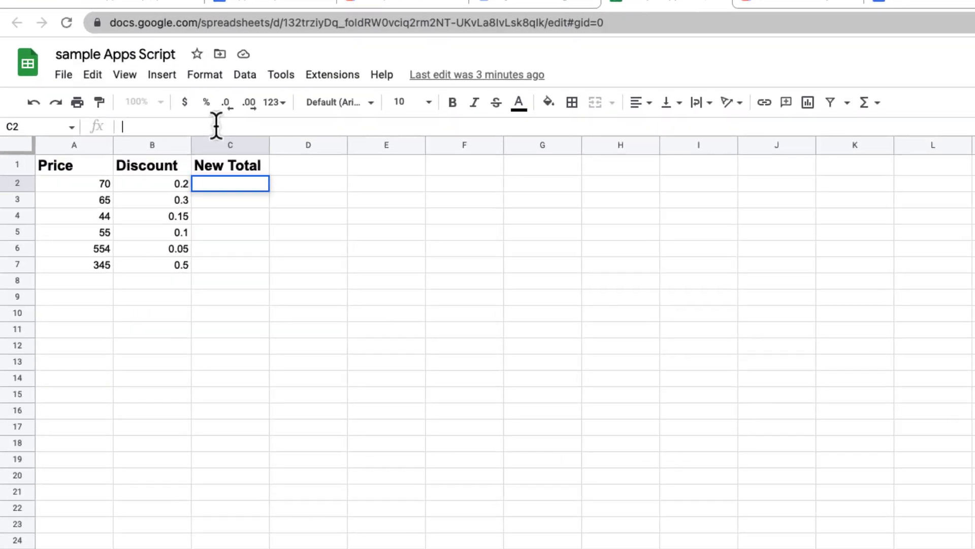
# Enter =addDiscount(A2,B2) in C2 so it shows $56.00
pyautogui.write('=addDiscount')
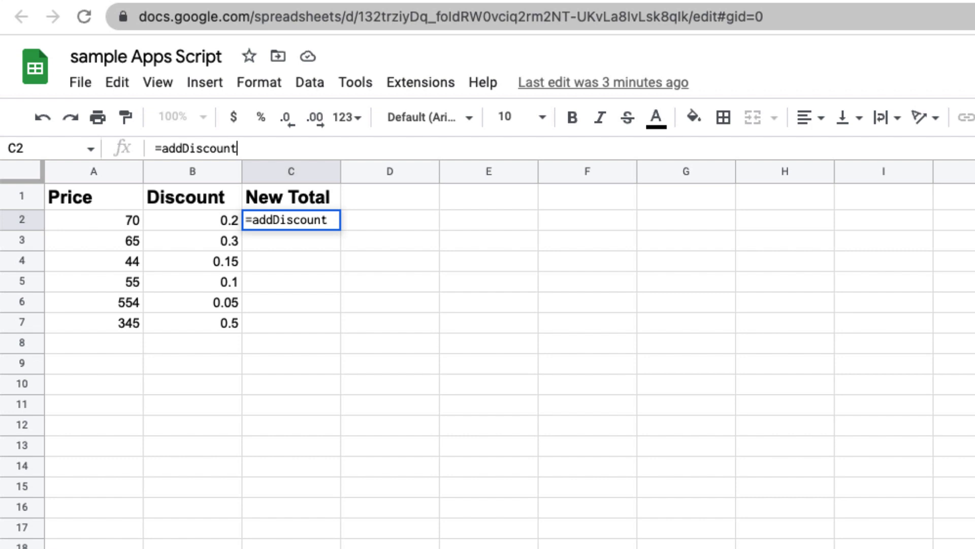
pyautogui.write('()')
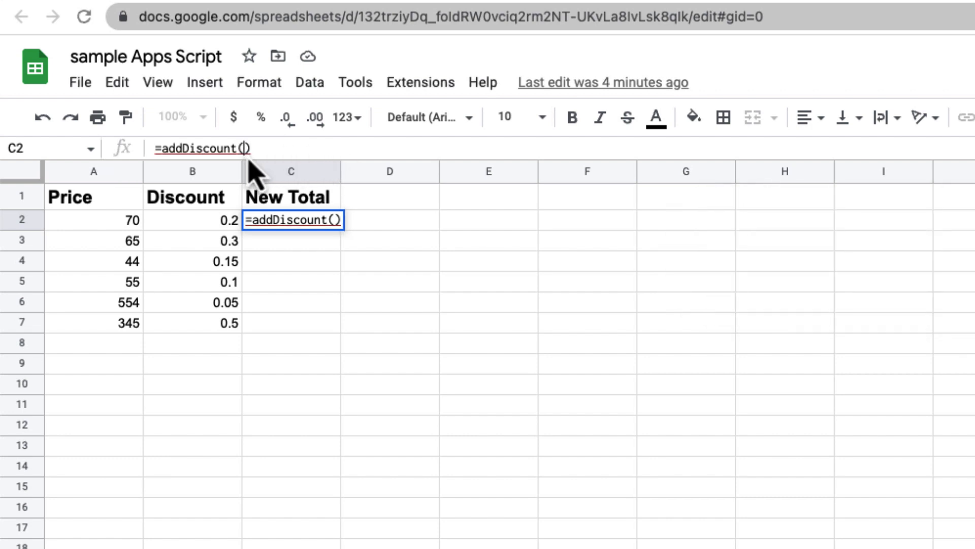
pyautogui.click(94, 219)
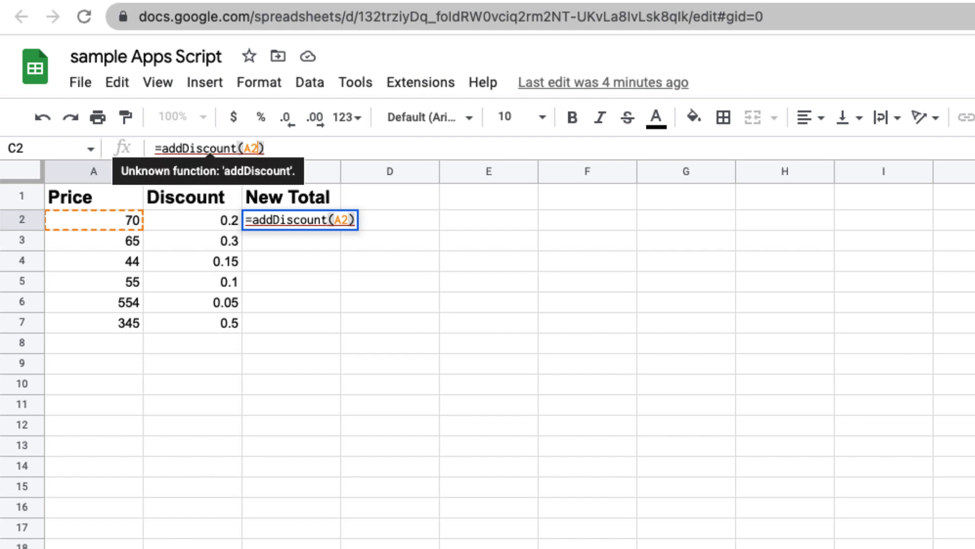
pyautogui.write(',')
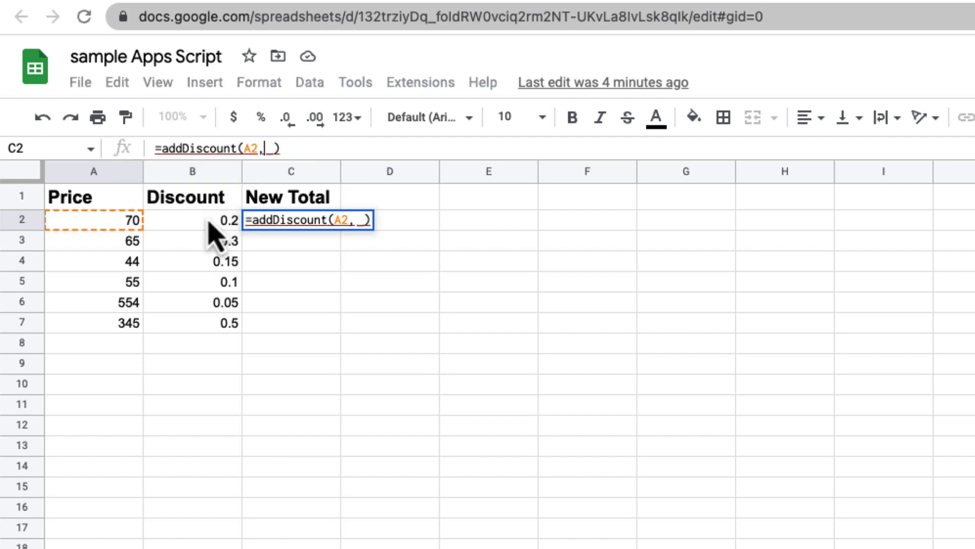
pyautogui.click(193, 220)
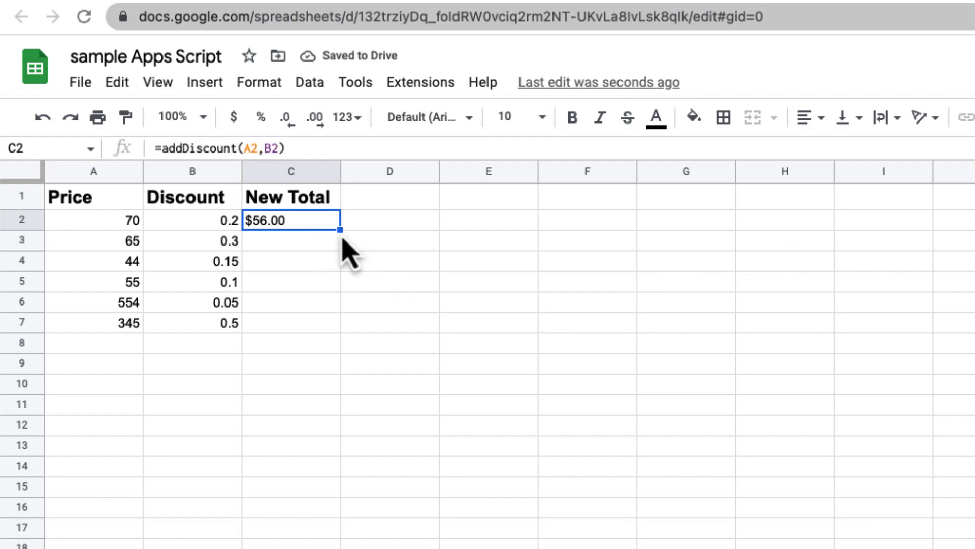
# Fill the addDiscount formula from C2 down to C7 and widen column C
pyautogui.moveTo(341, 230); pyautogui.dragTo(322, 322)
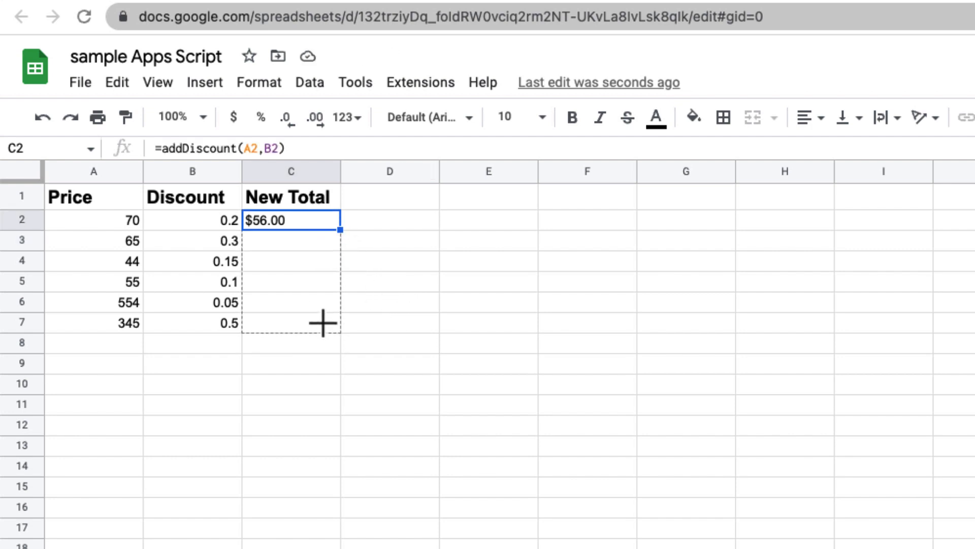
pyautogui.moveTo(339, 230); pyautogui.dragTo(339, 331)
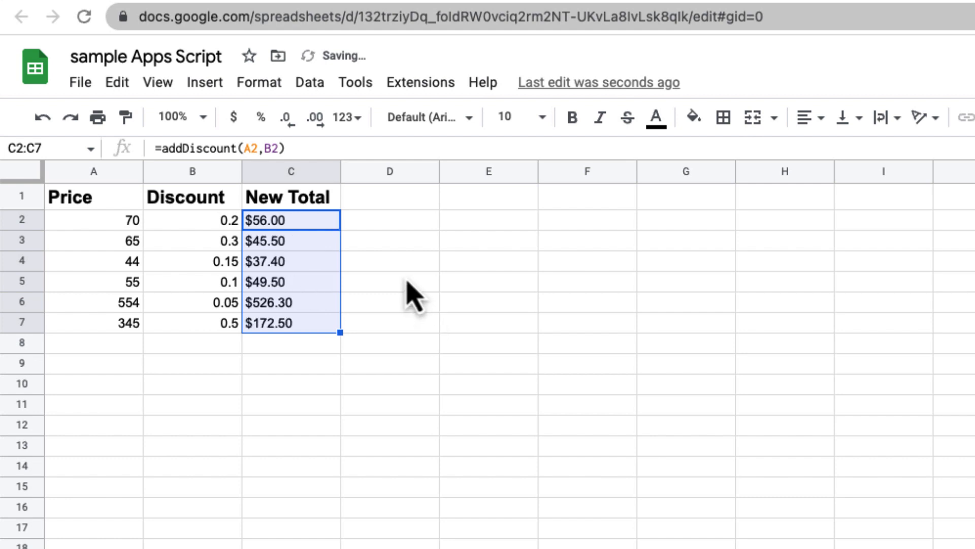
pyautogui.click(390, 281)
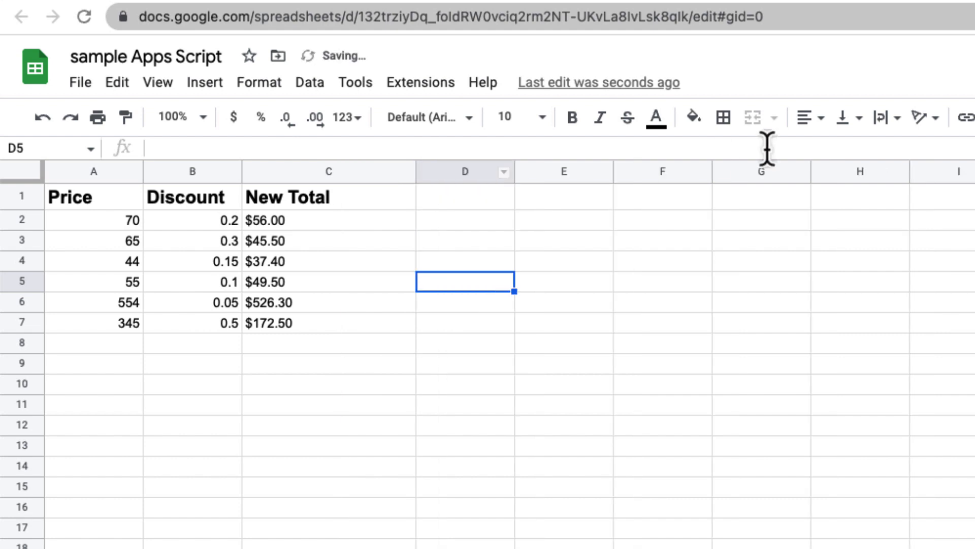
pyautogui.moveTo(833, 196)
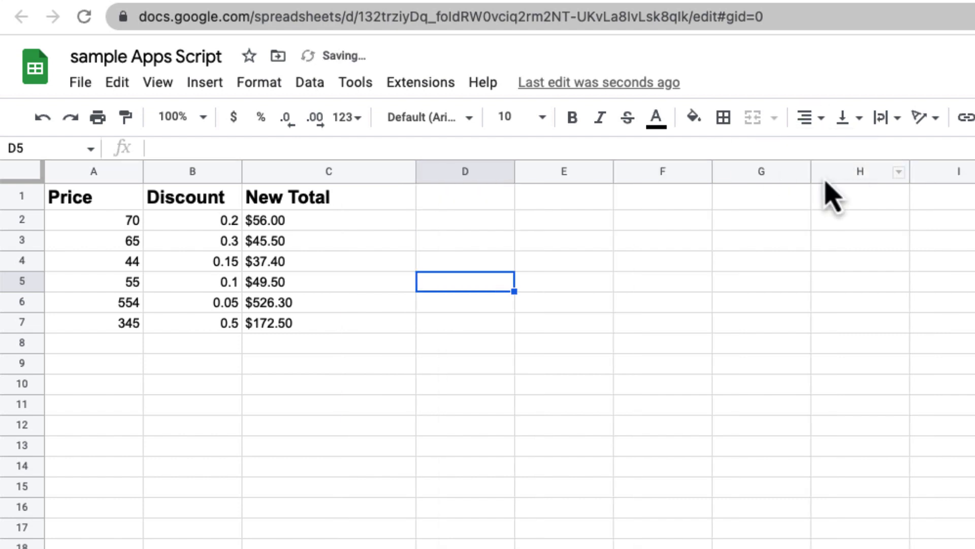
# Right-align the dollar totals in the New Total column
pyautogui.click(807, 117)
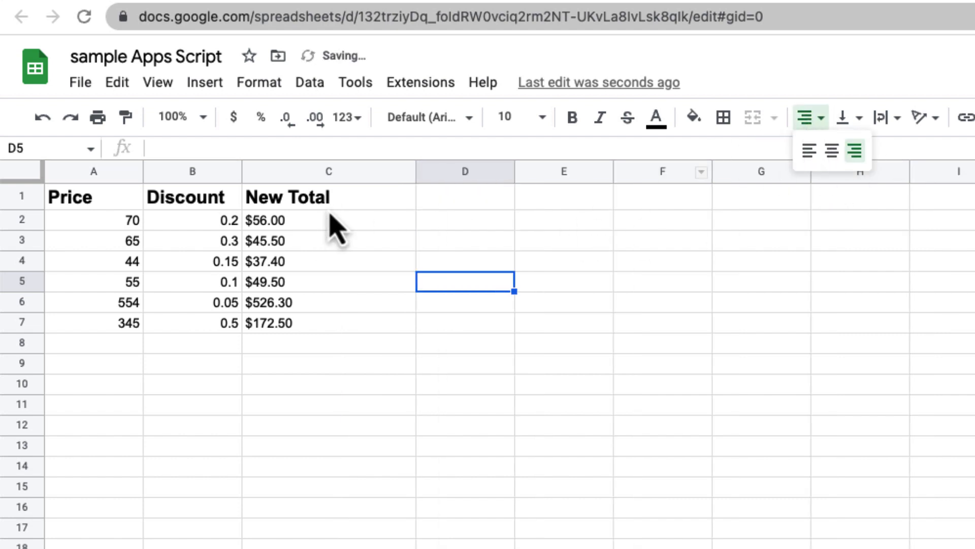
pyautogui.click(329, 172)
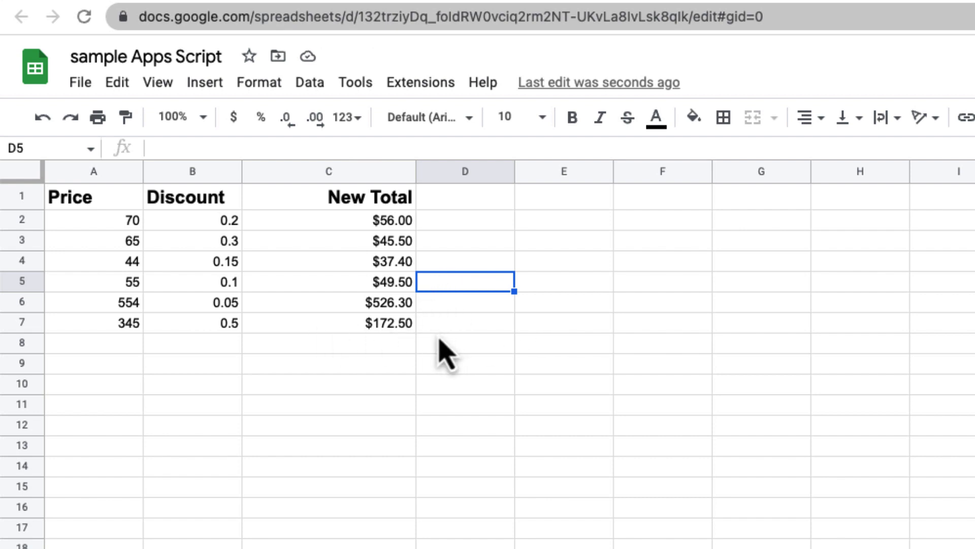
pyautogui.click(192, 219)
pyautogui.write('0.65')
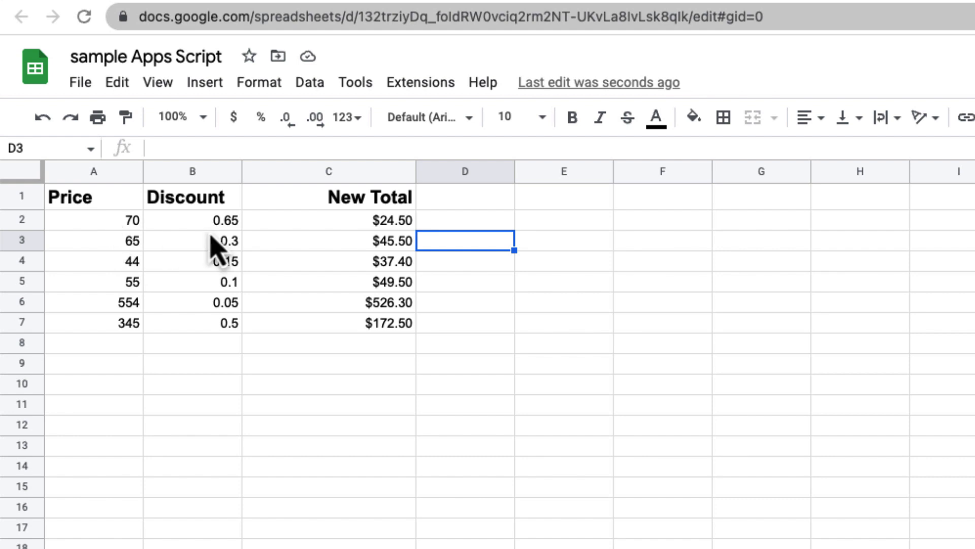
pyautogui.moveTo(391, 248)
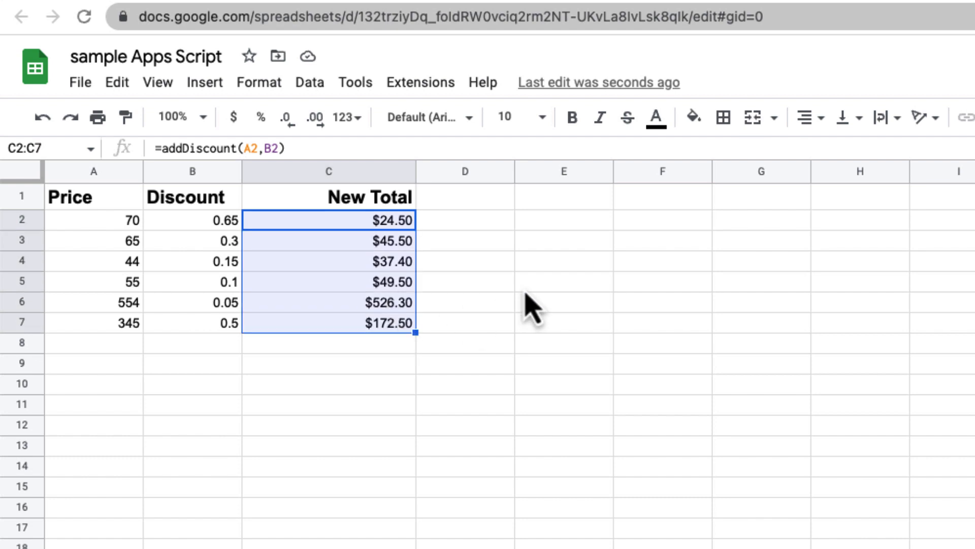
# Deselect the totals after the 0.65 discount recalculates C2 to $24.50
pyautogui.click(563, 281)
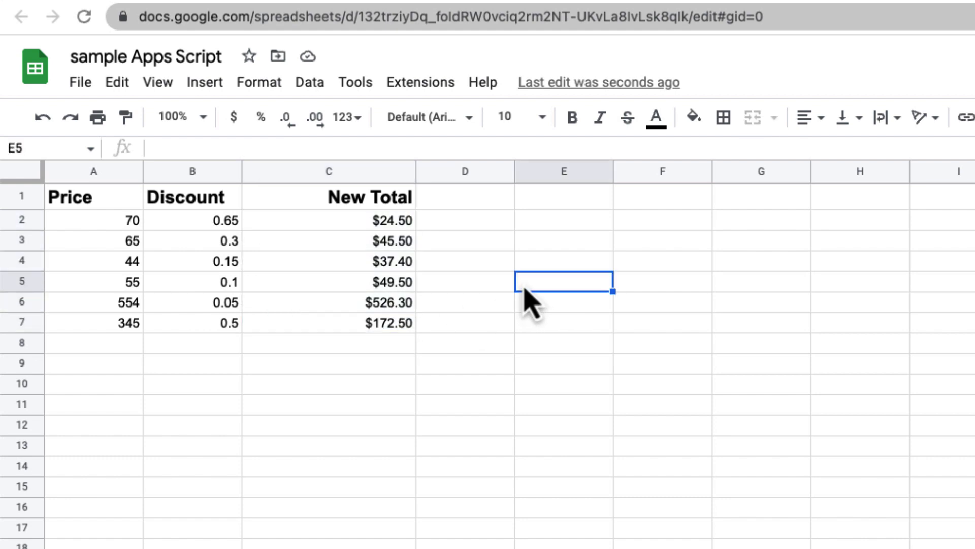